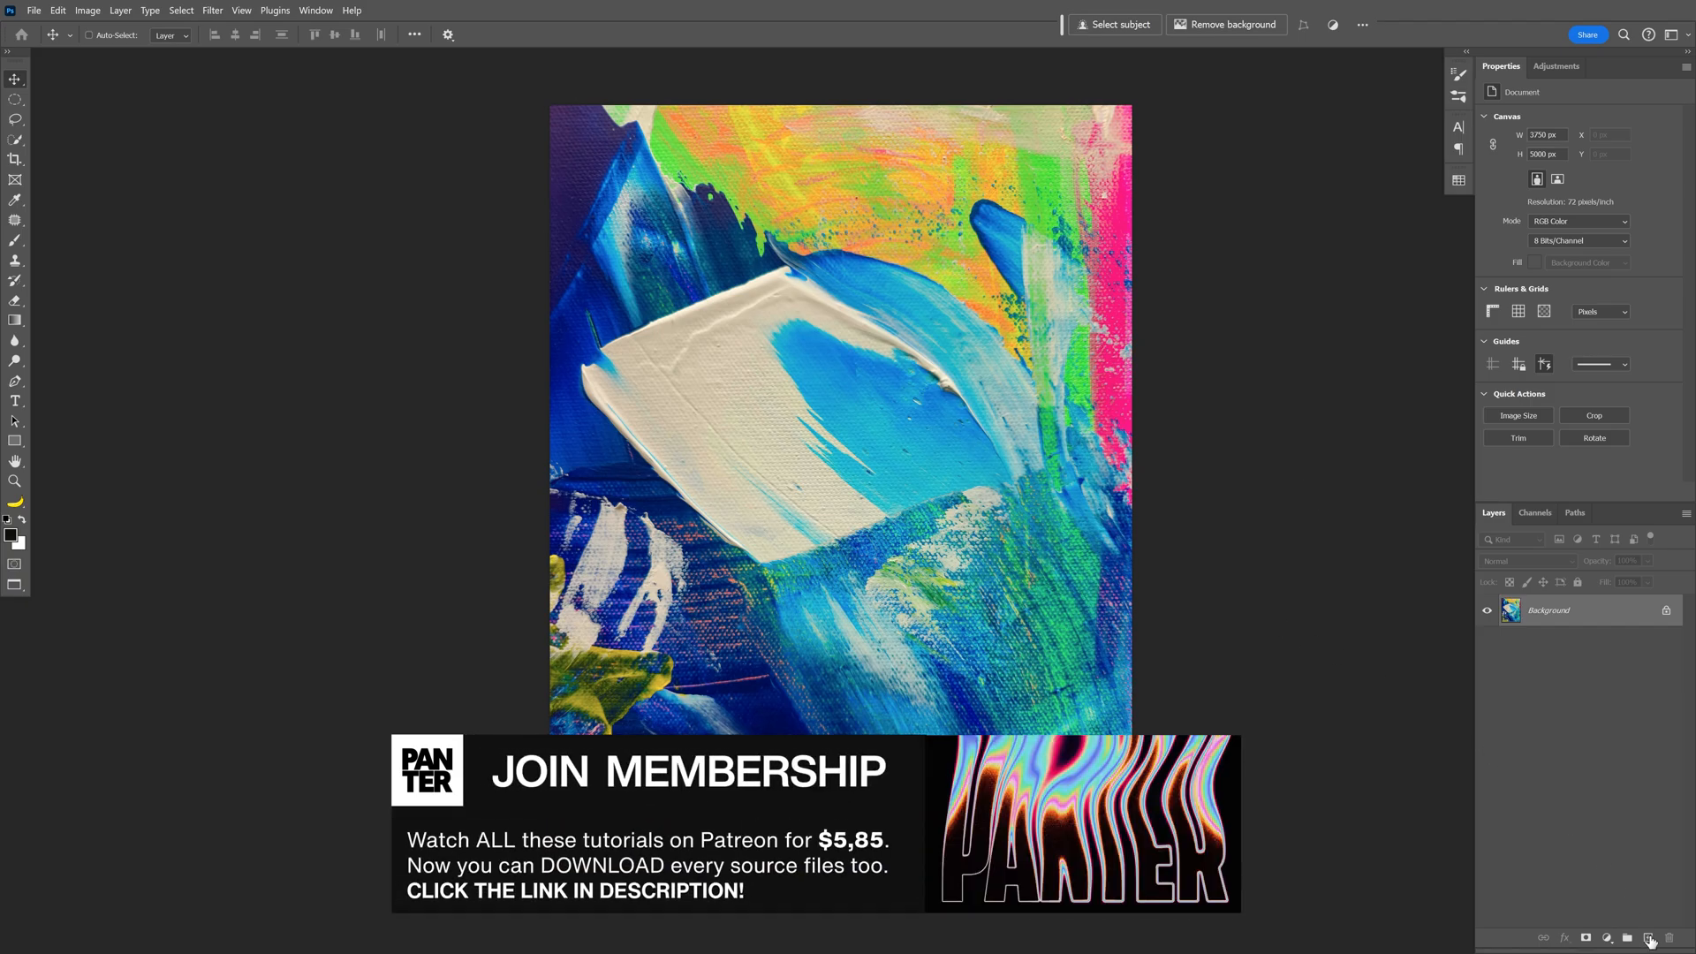
Draw a circular marquee over the painting and target the Background layer.
click(1628, 938)
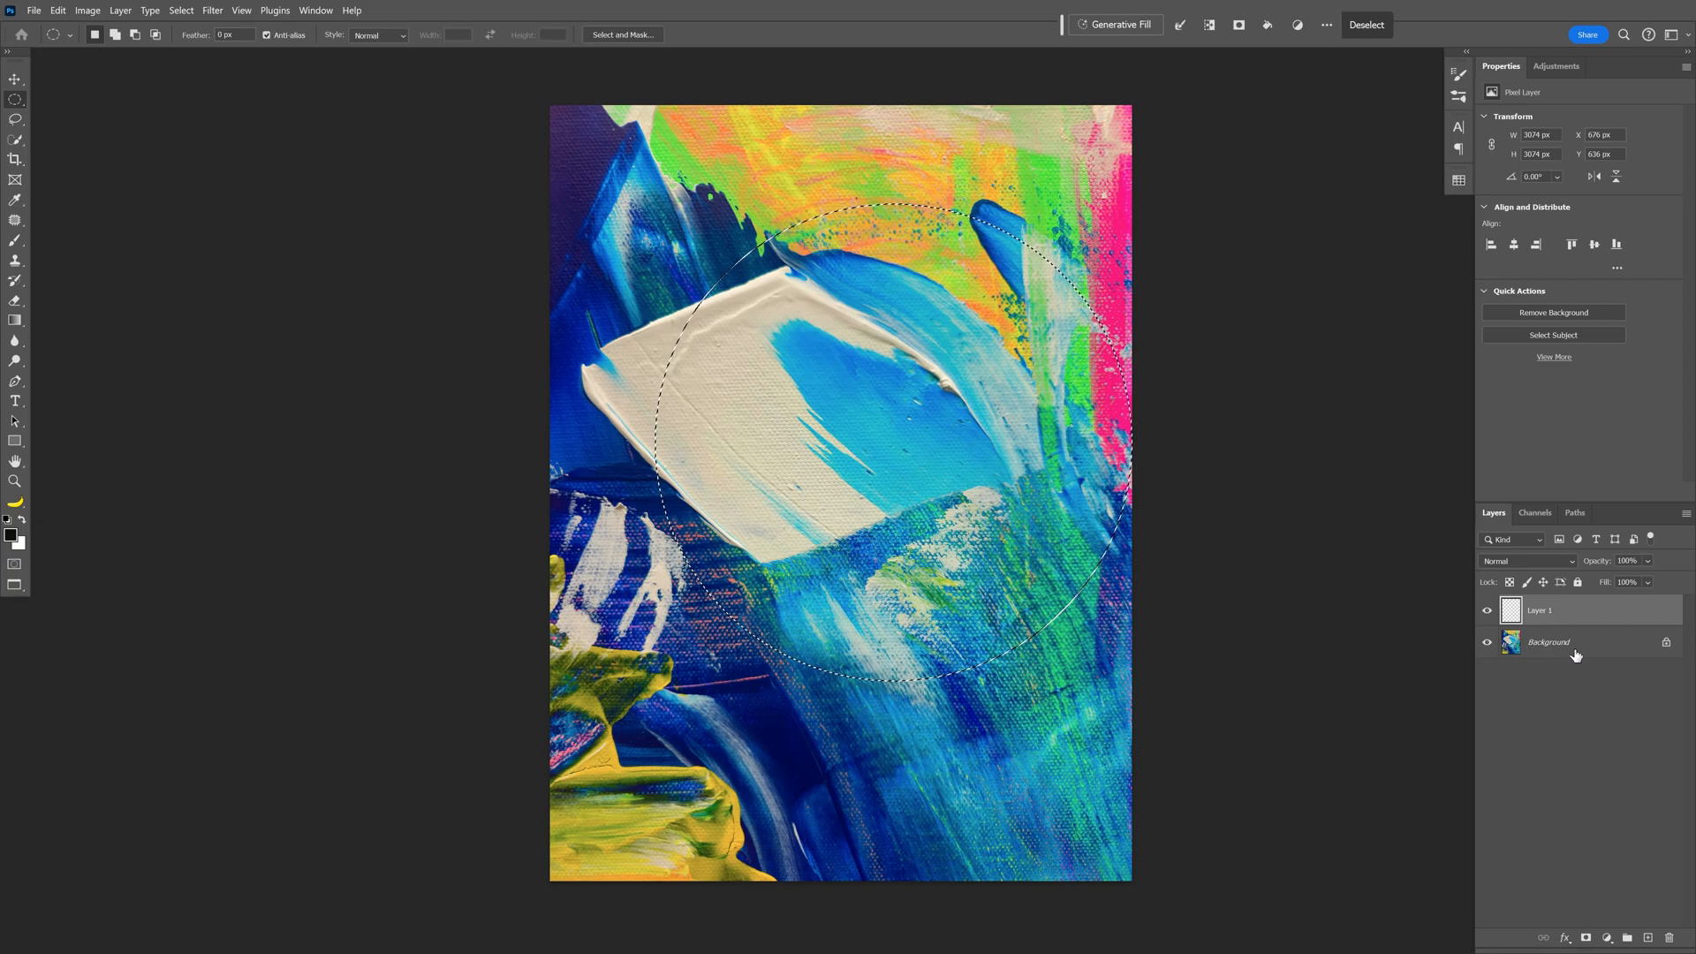
click(1549, 642)
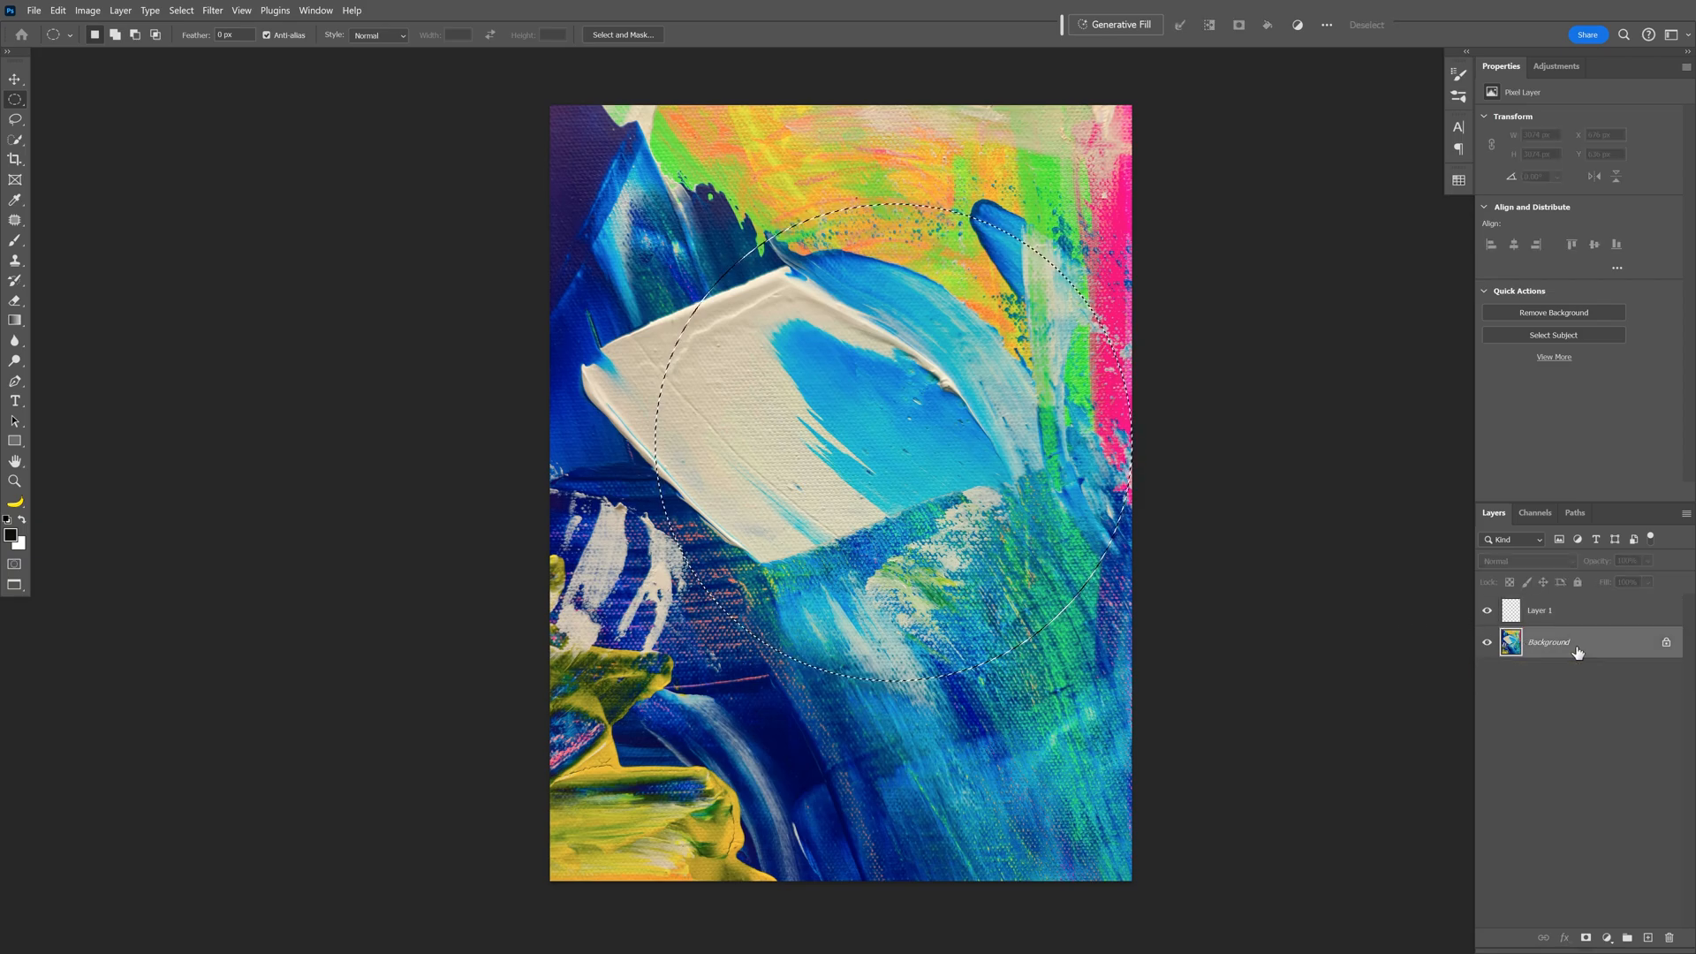
Create a clipboard-sized document with the pasted circle, delete its white Background layer, and open Image Size.
click(34, 10)
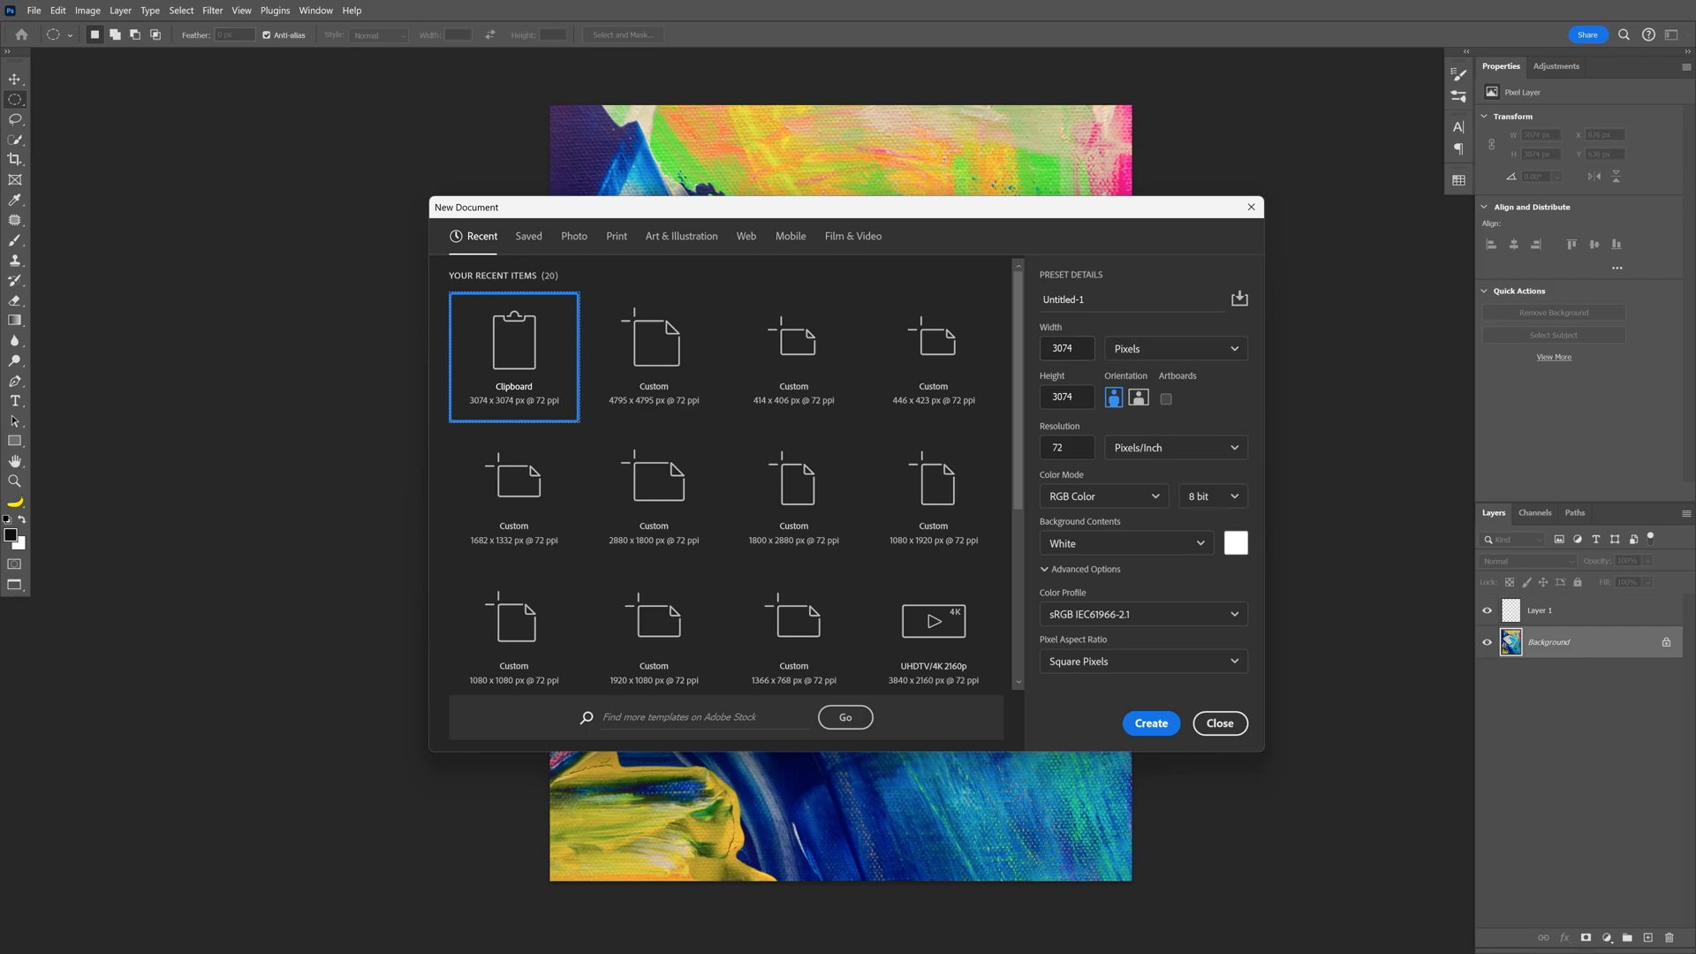
click(1150, 722)
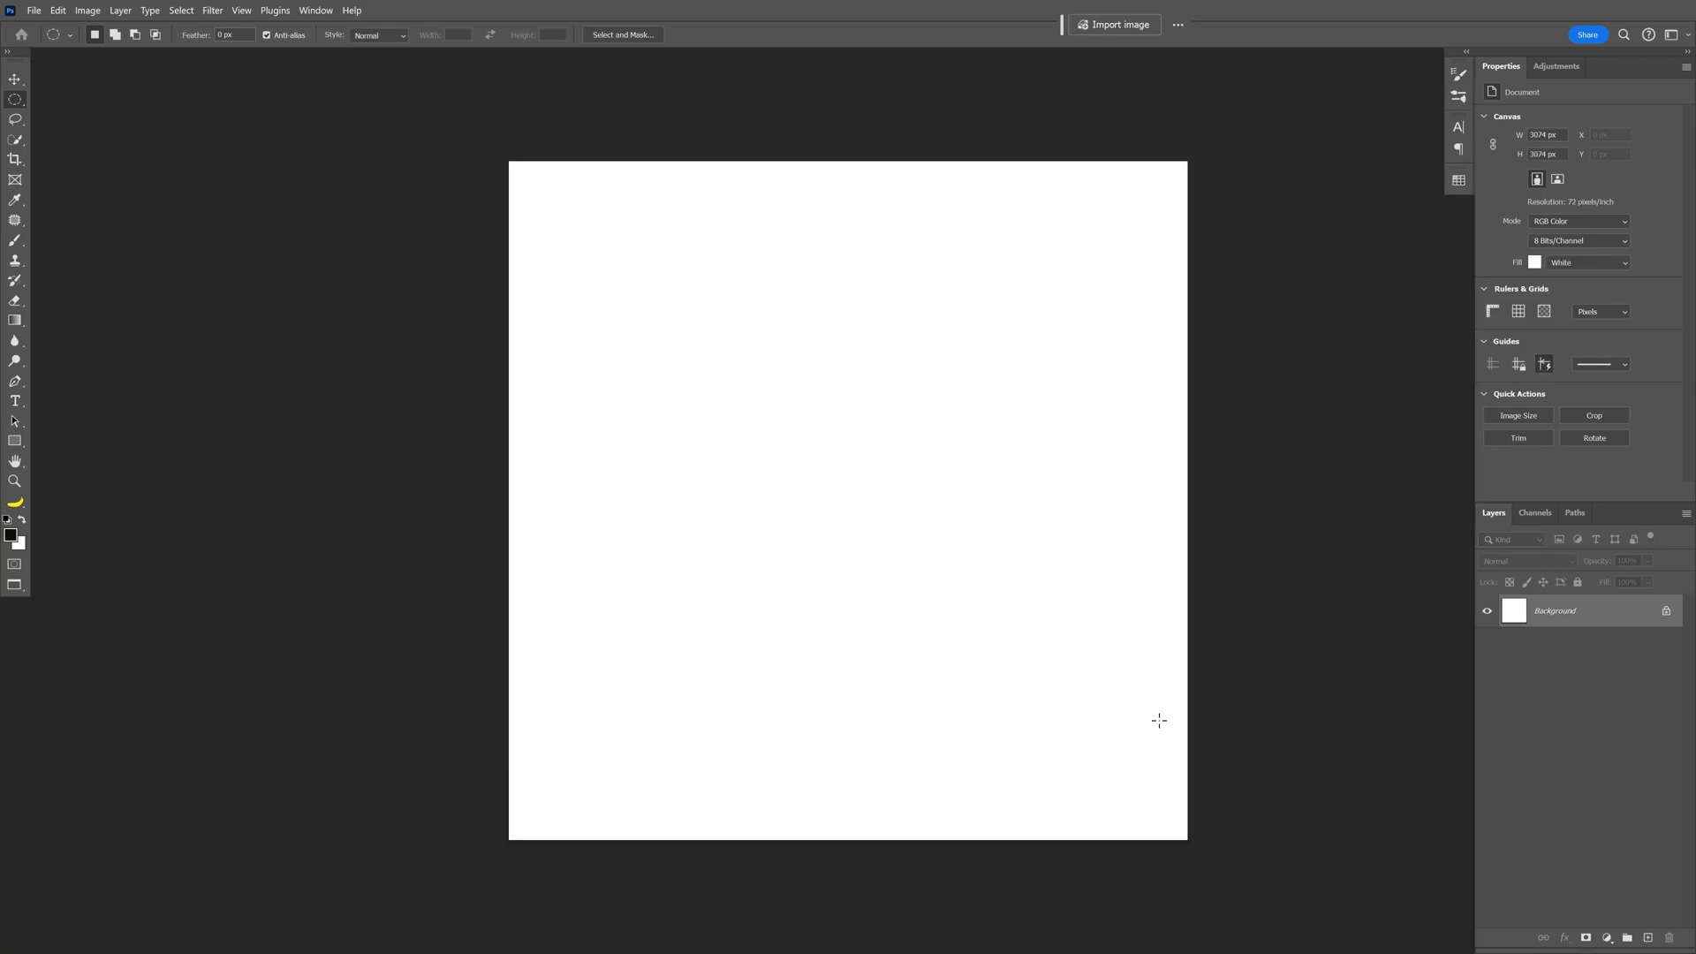
click(1113, 24)
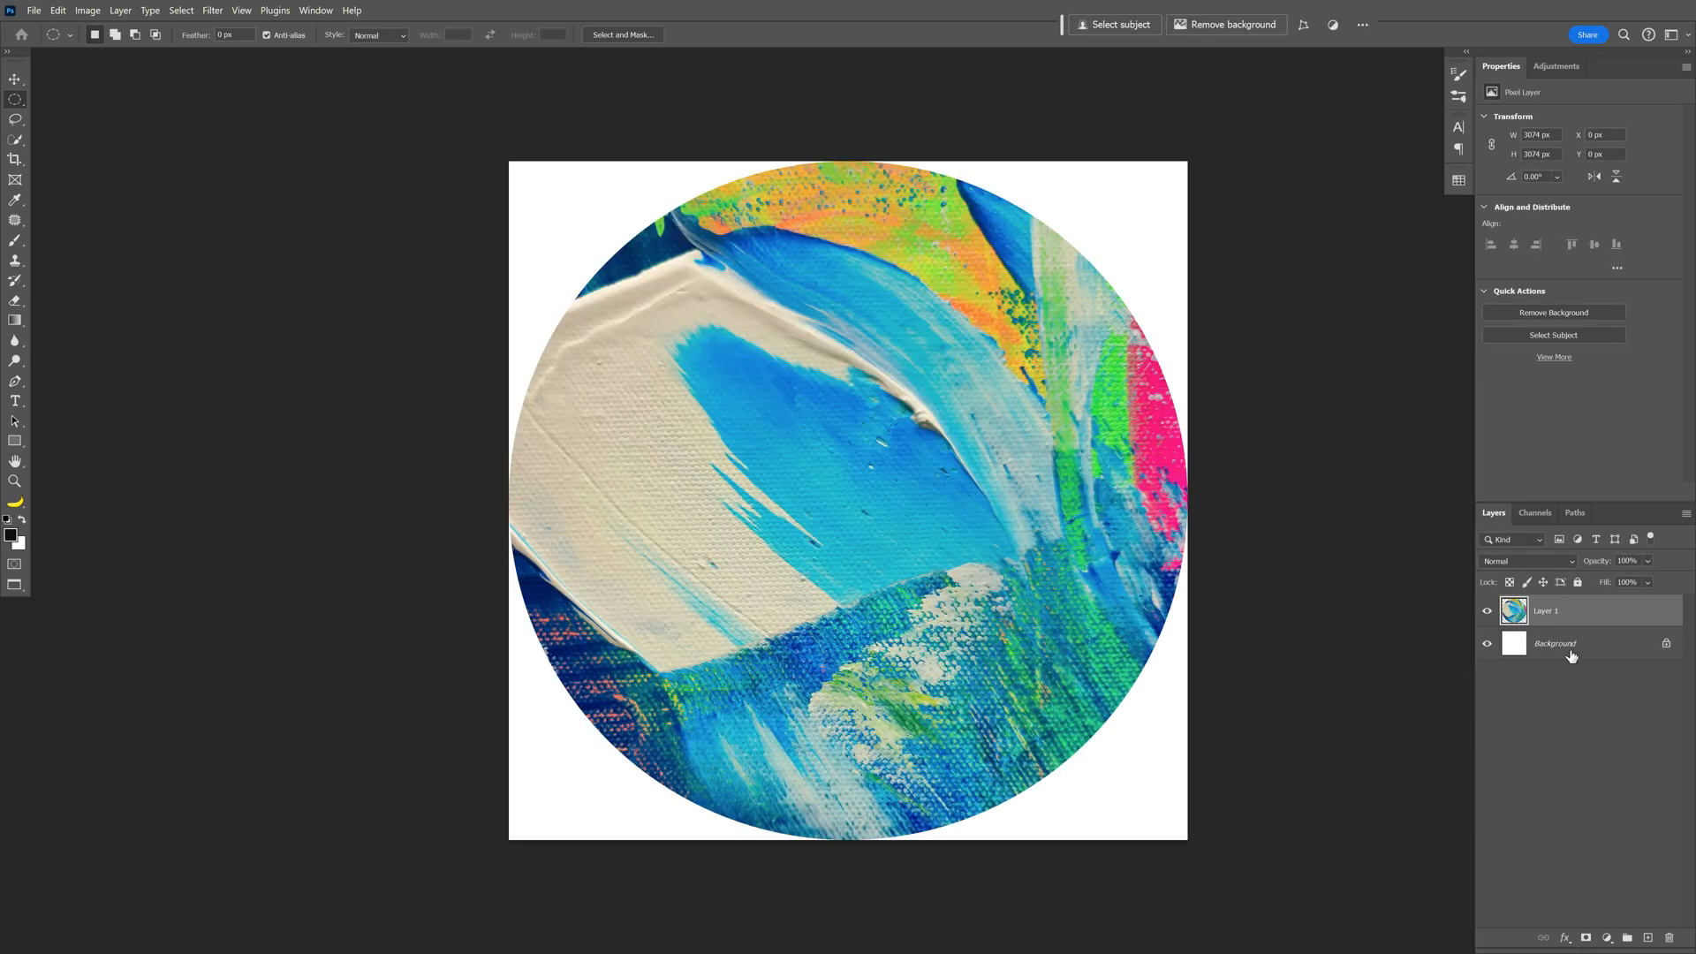
click(1572, 656)
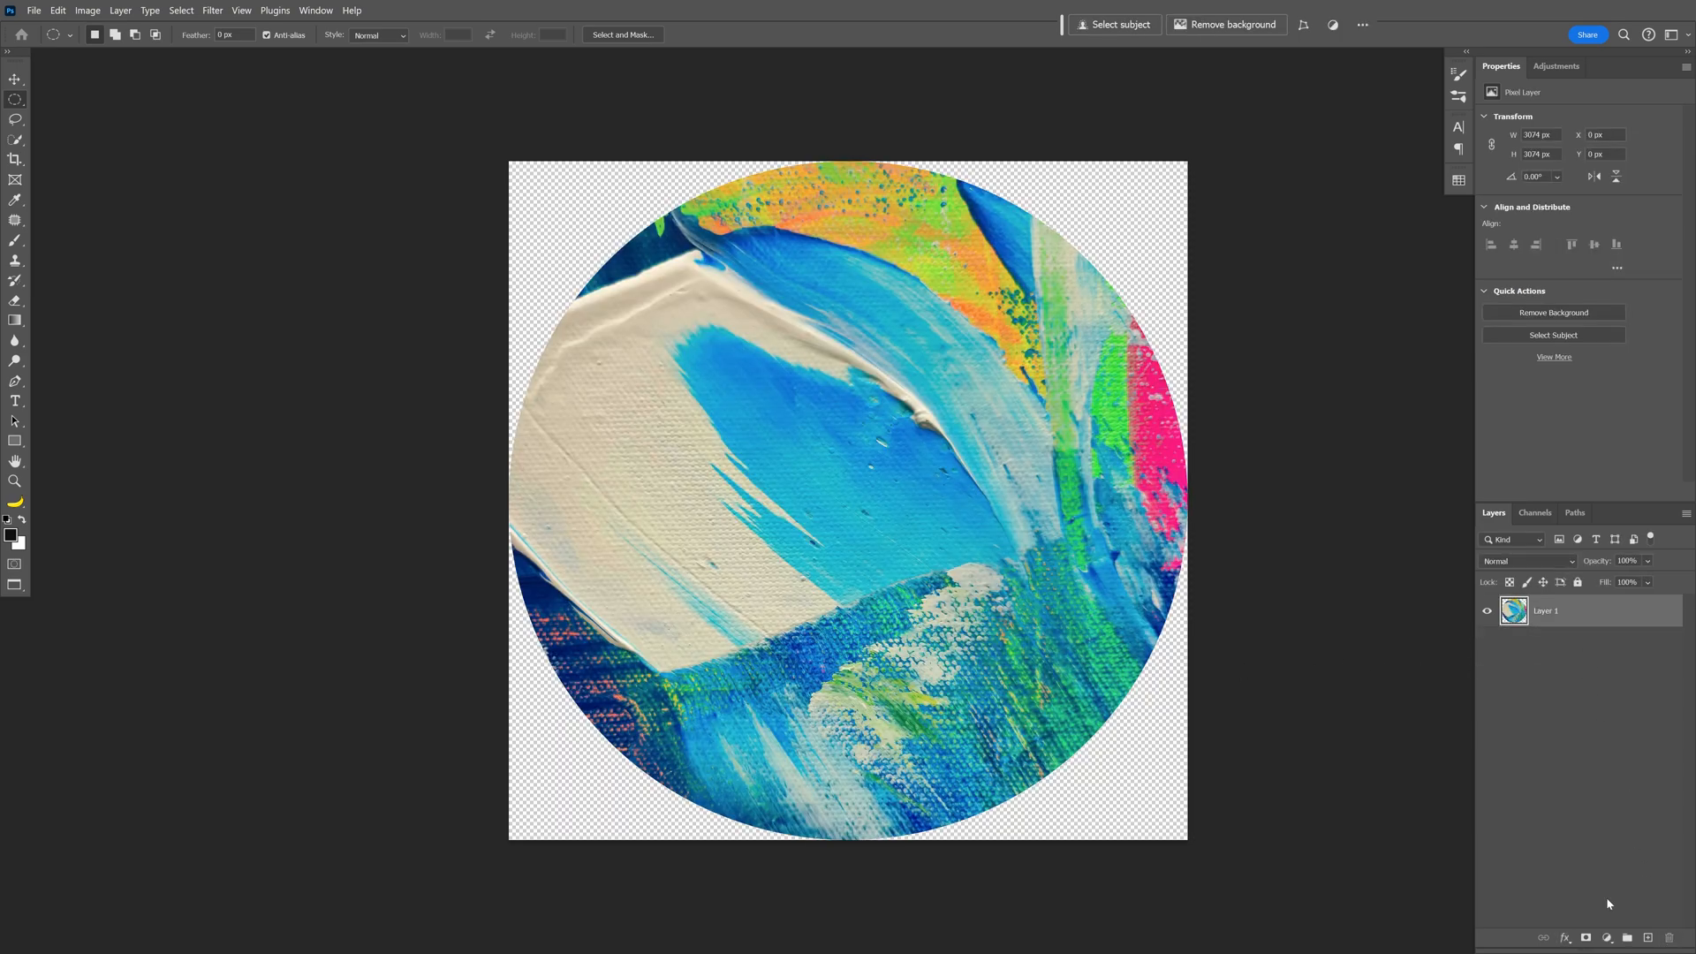
click(87, 10)
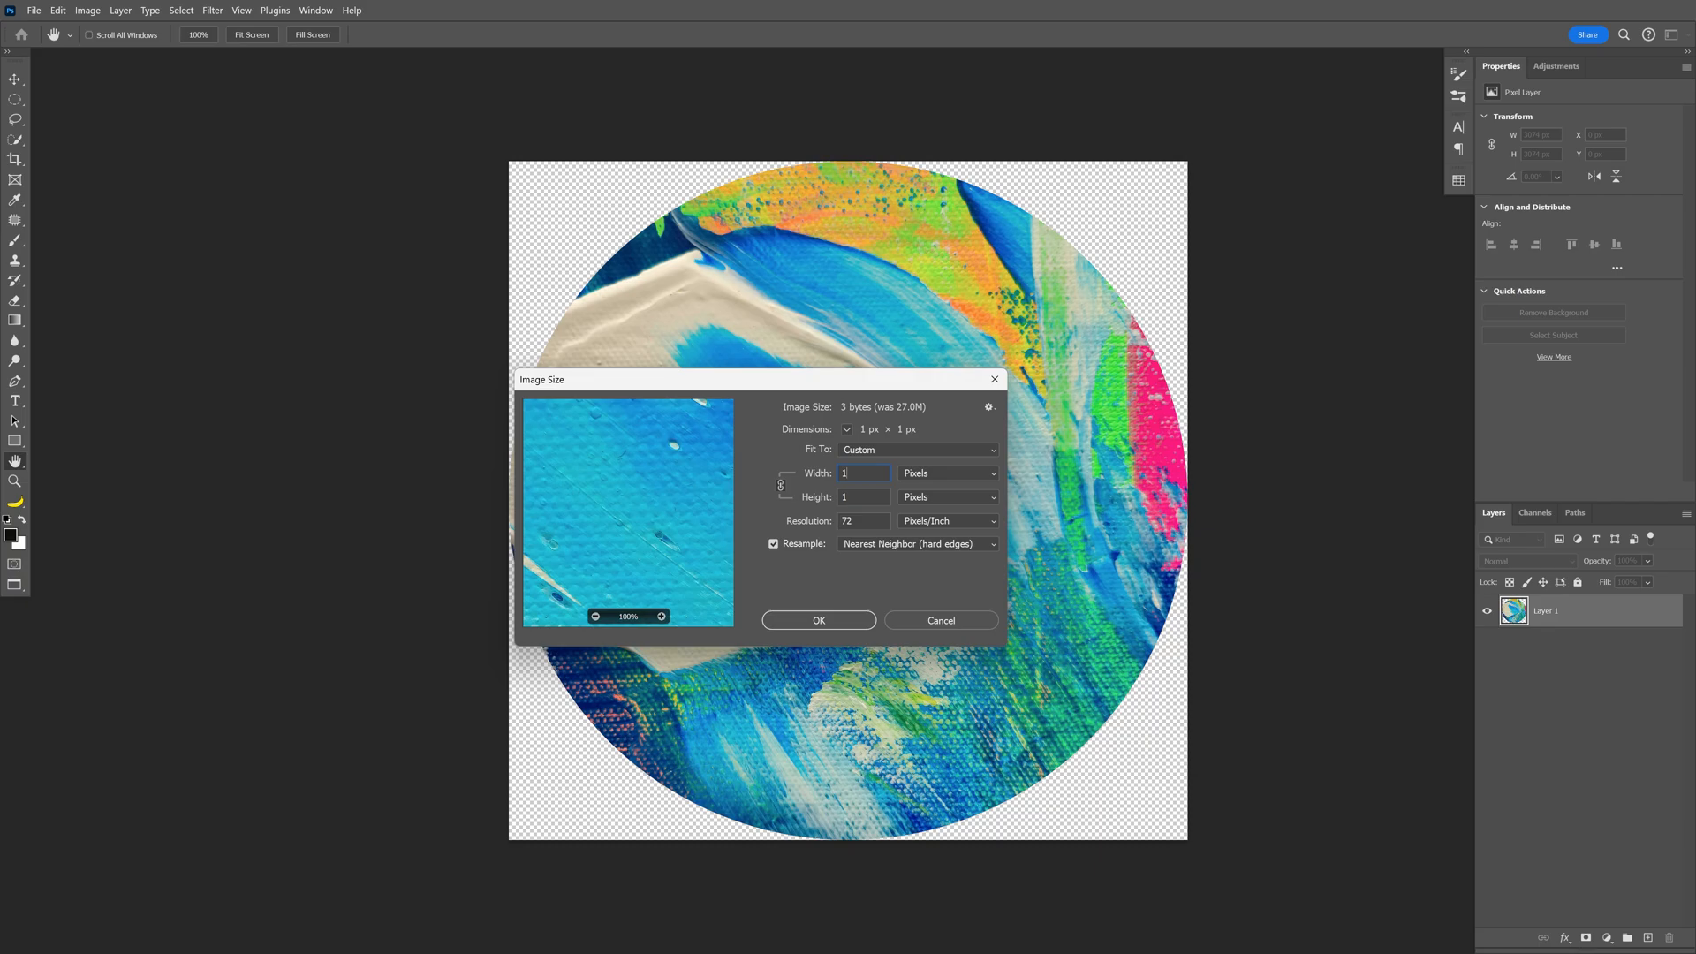
click(34, 10)
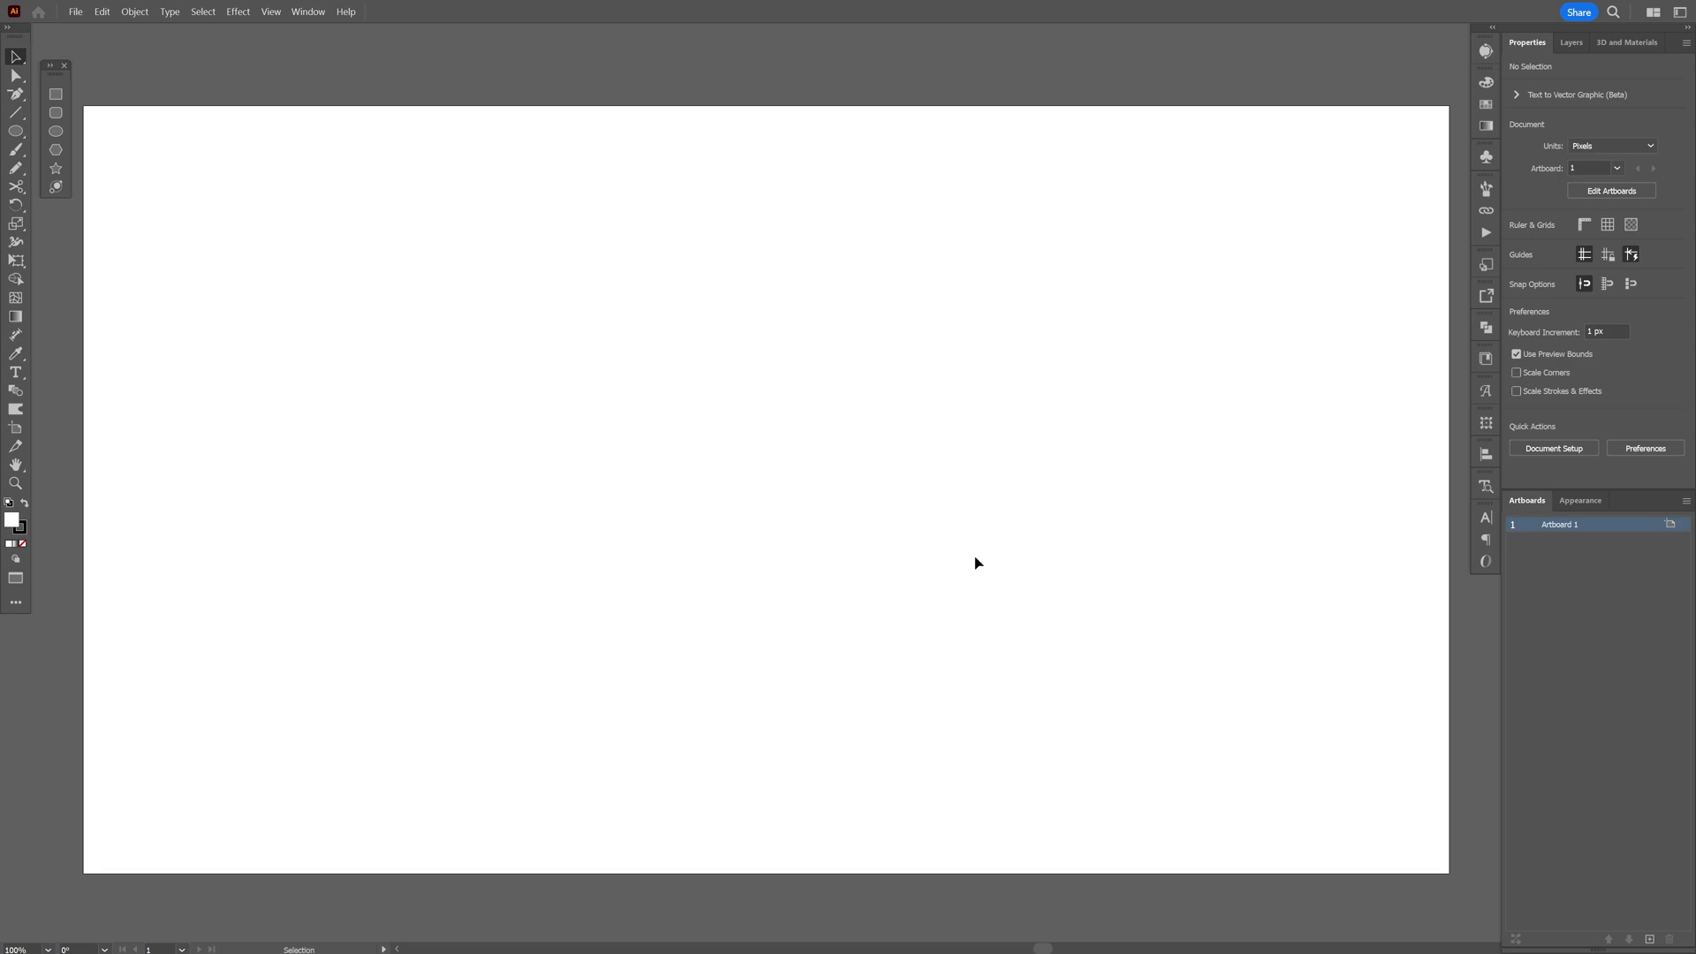
mouse_move(273, 514)
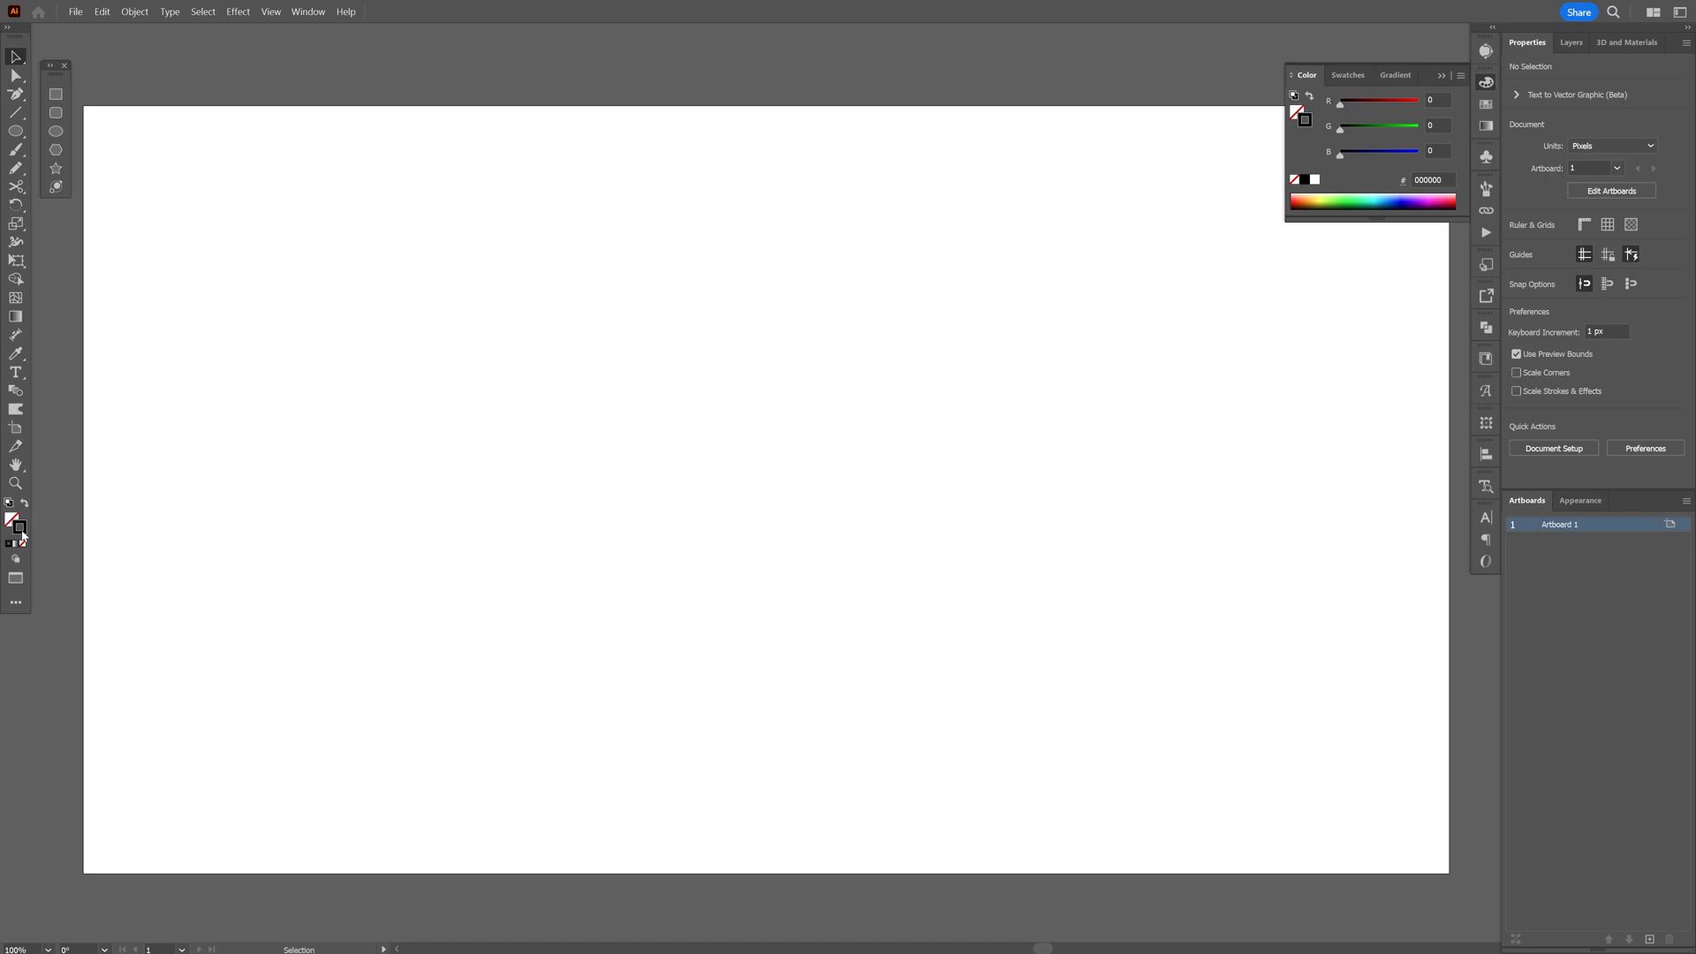
Set the Illustrator drawing colors to no fill with a black stroke.
click(16, 169)
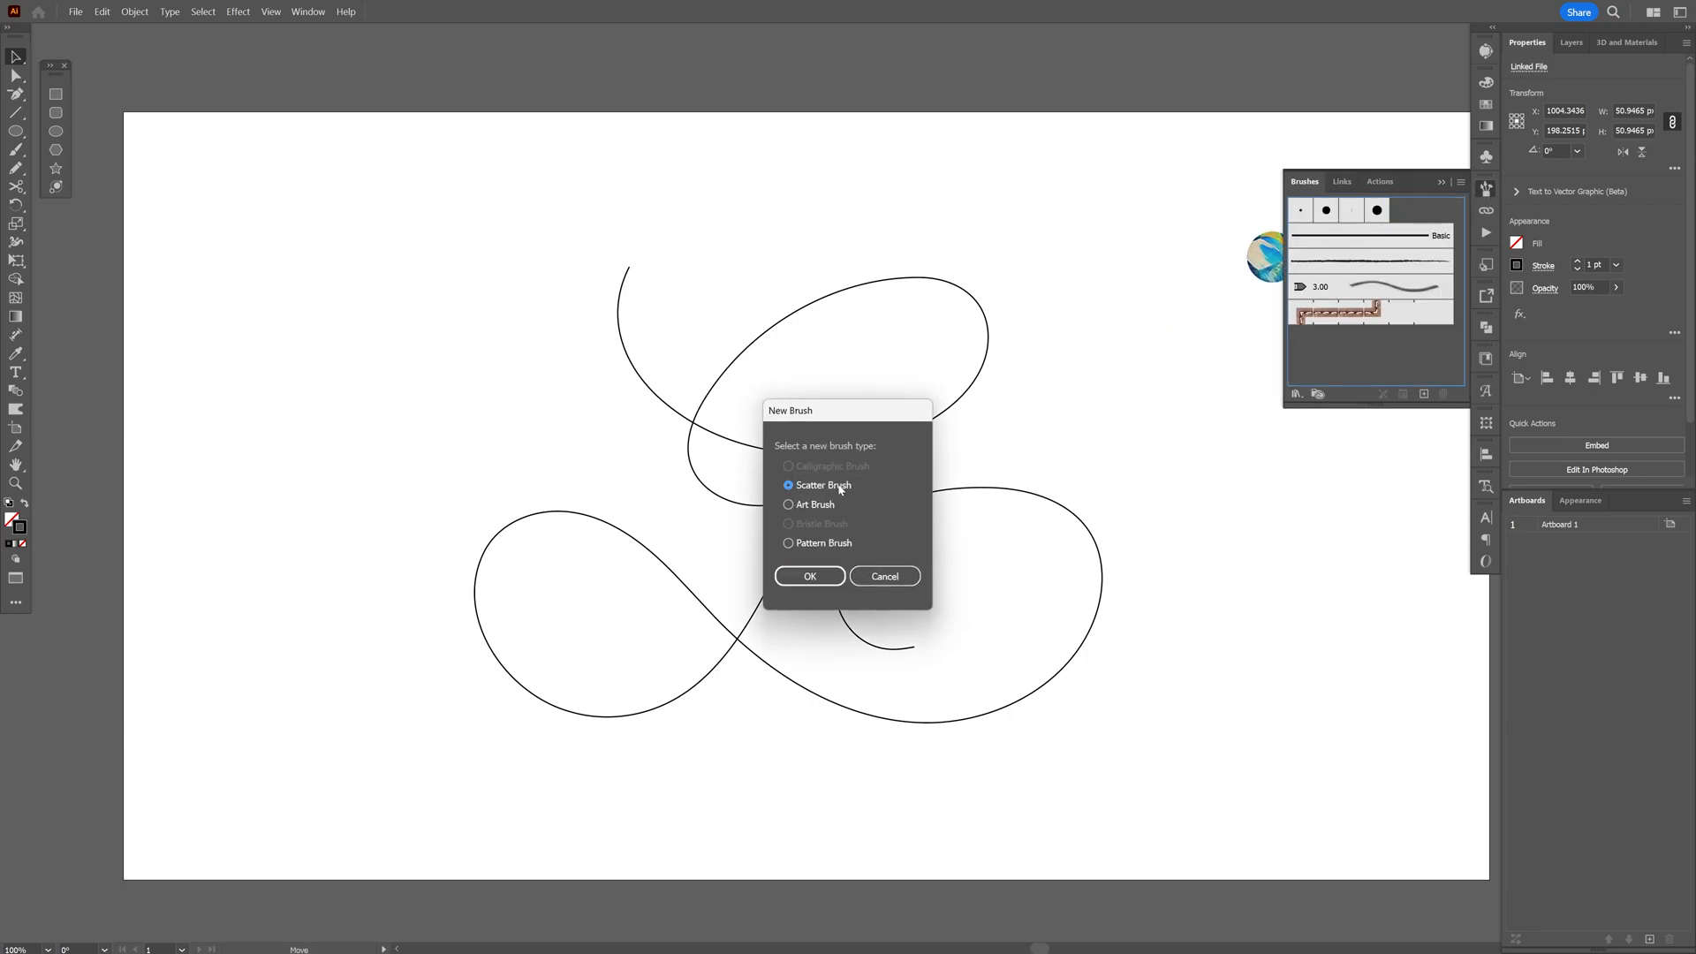
Embed the painted circle after the linked-image warning and create a Scatter Brush from it.
click(809, 576)
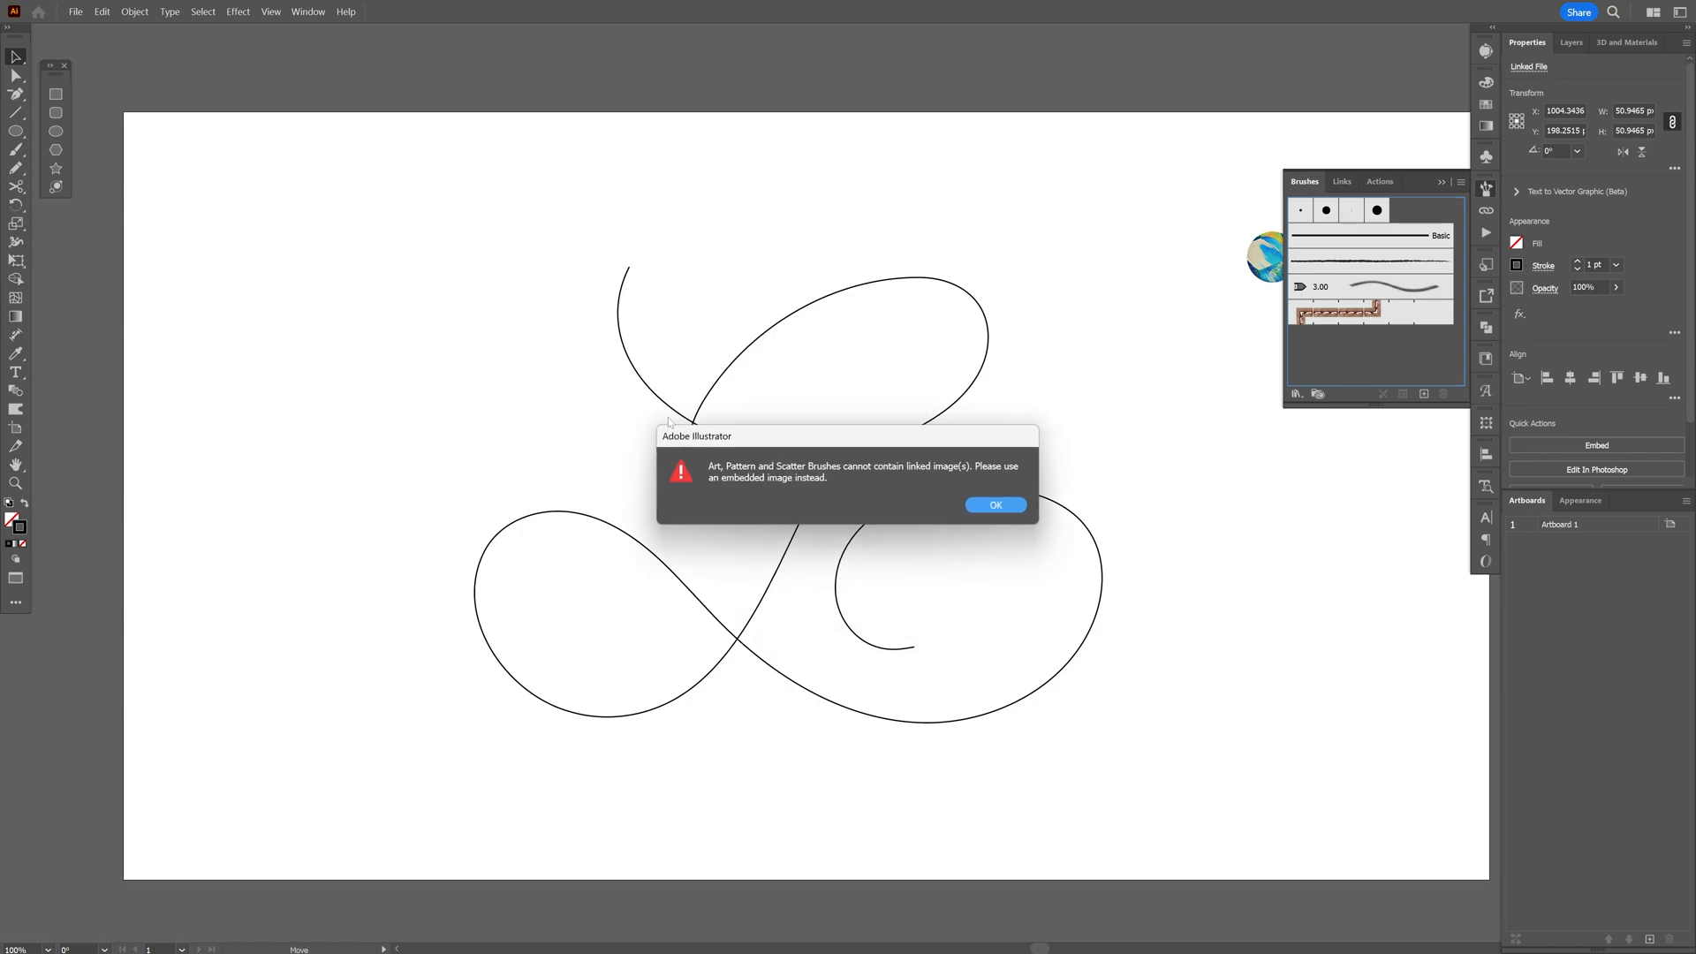
mouse_move(980, 517)
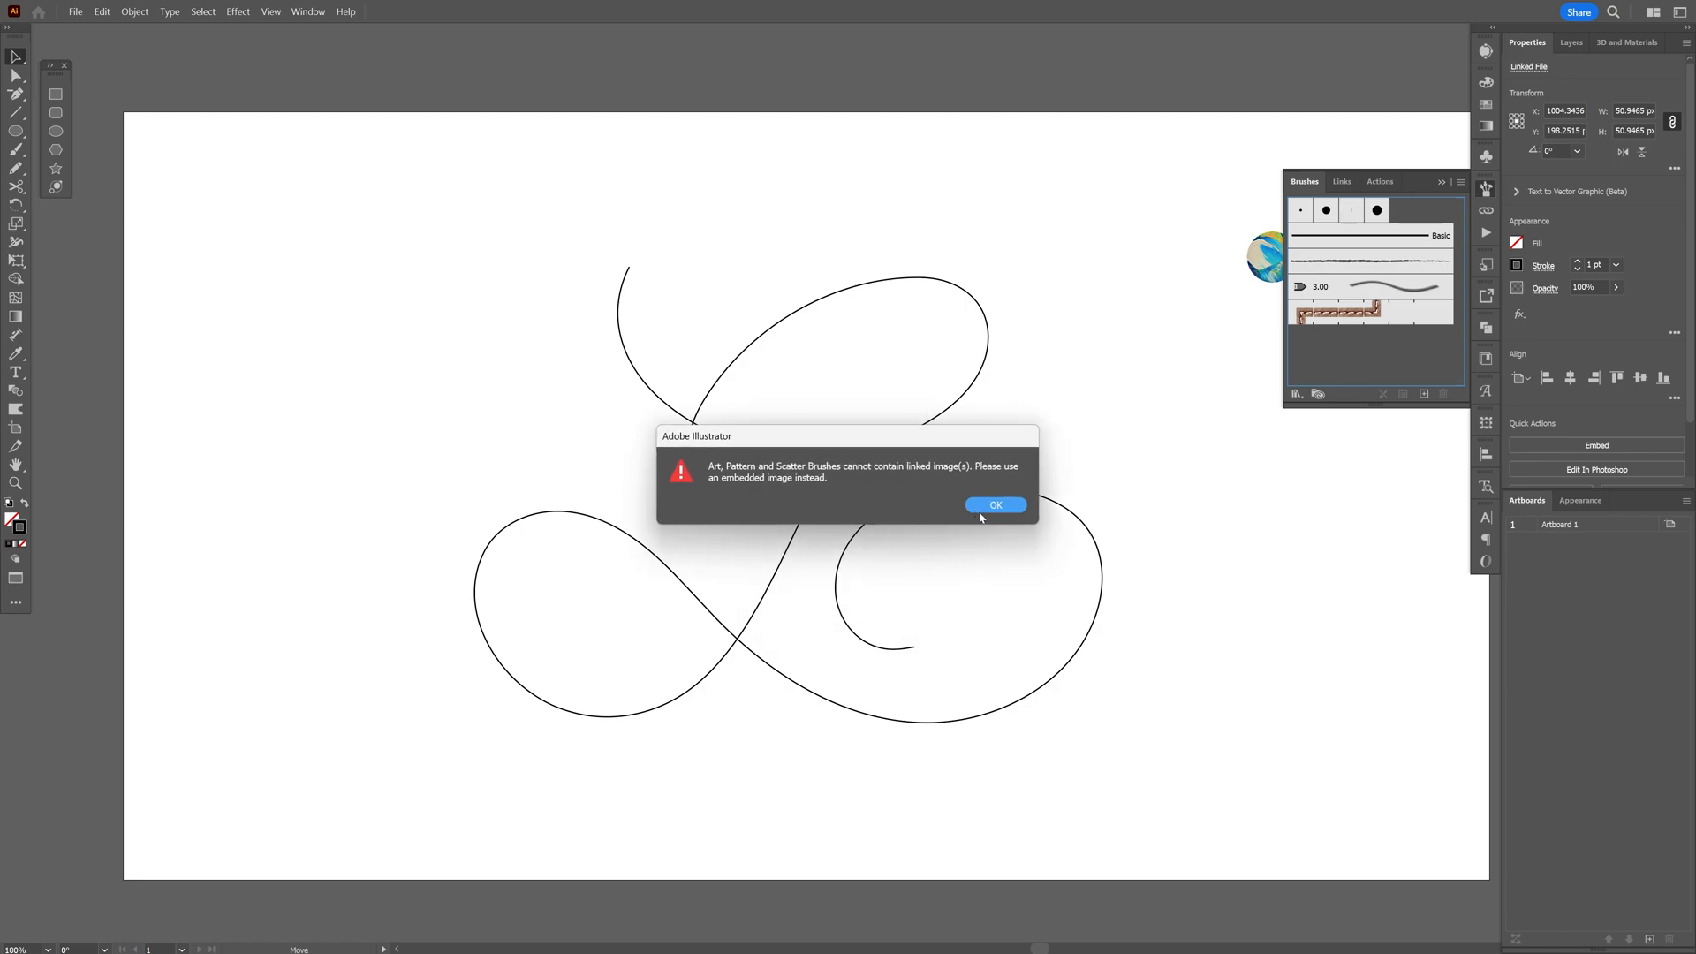
click(994, 505)
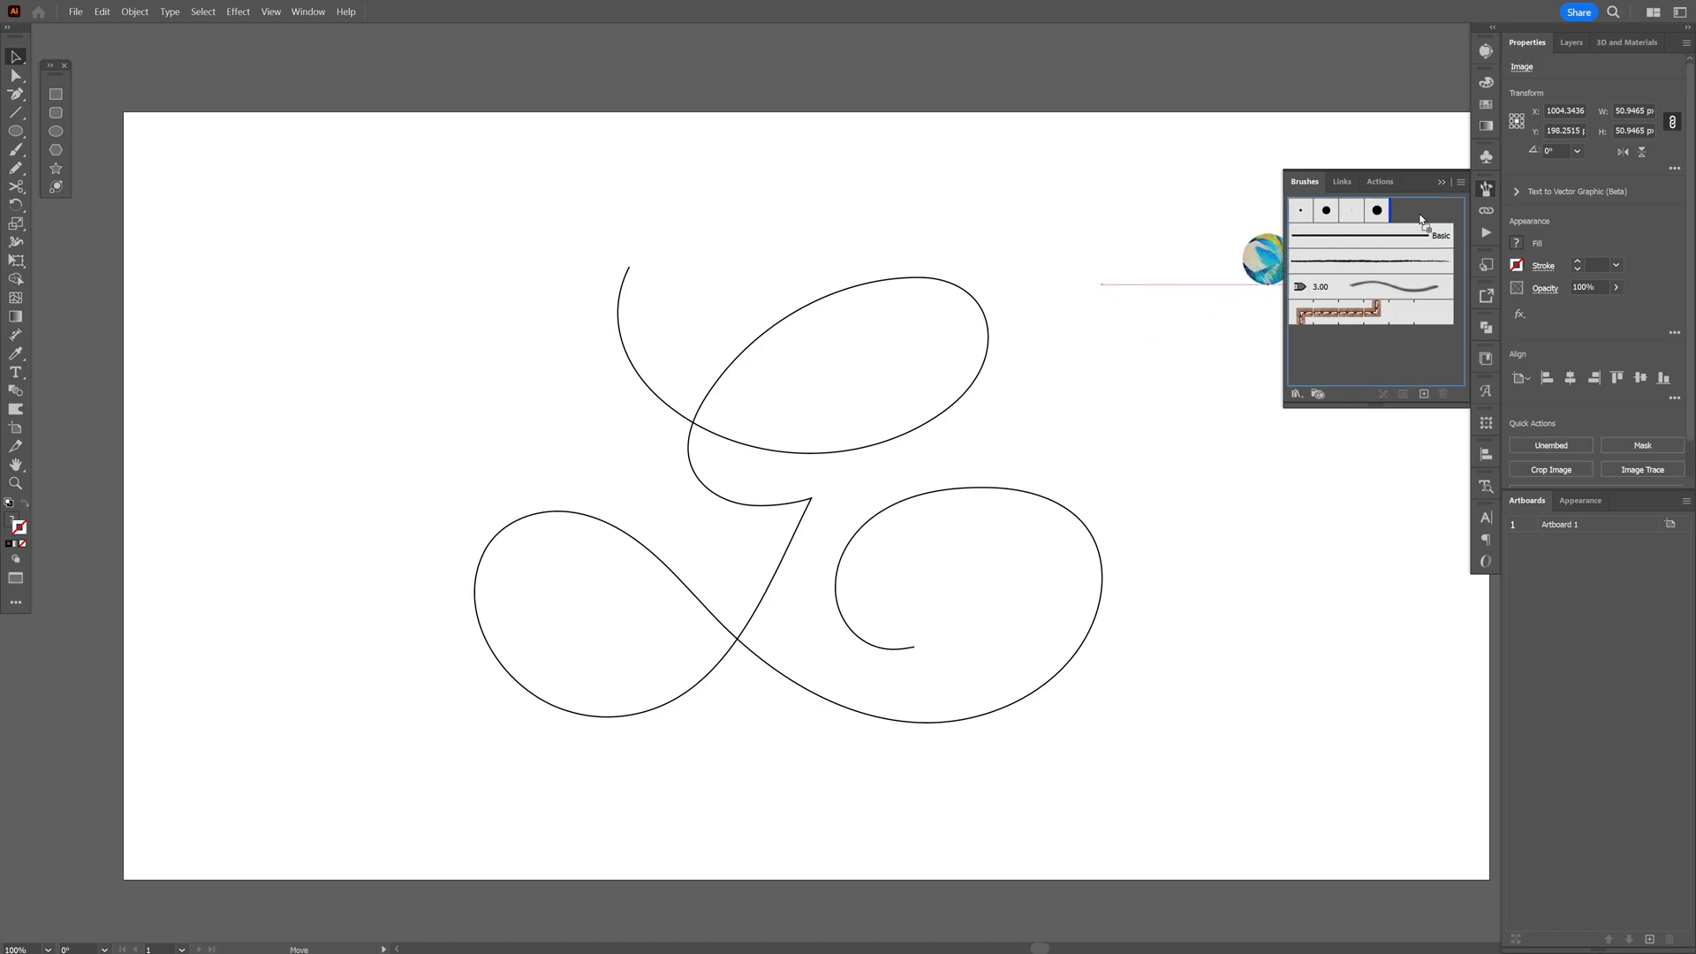
click(1423, 392)
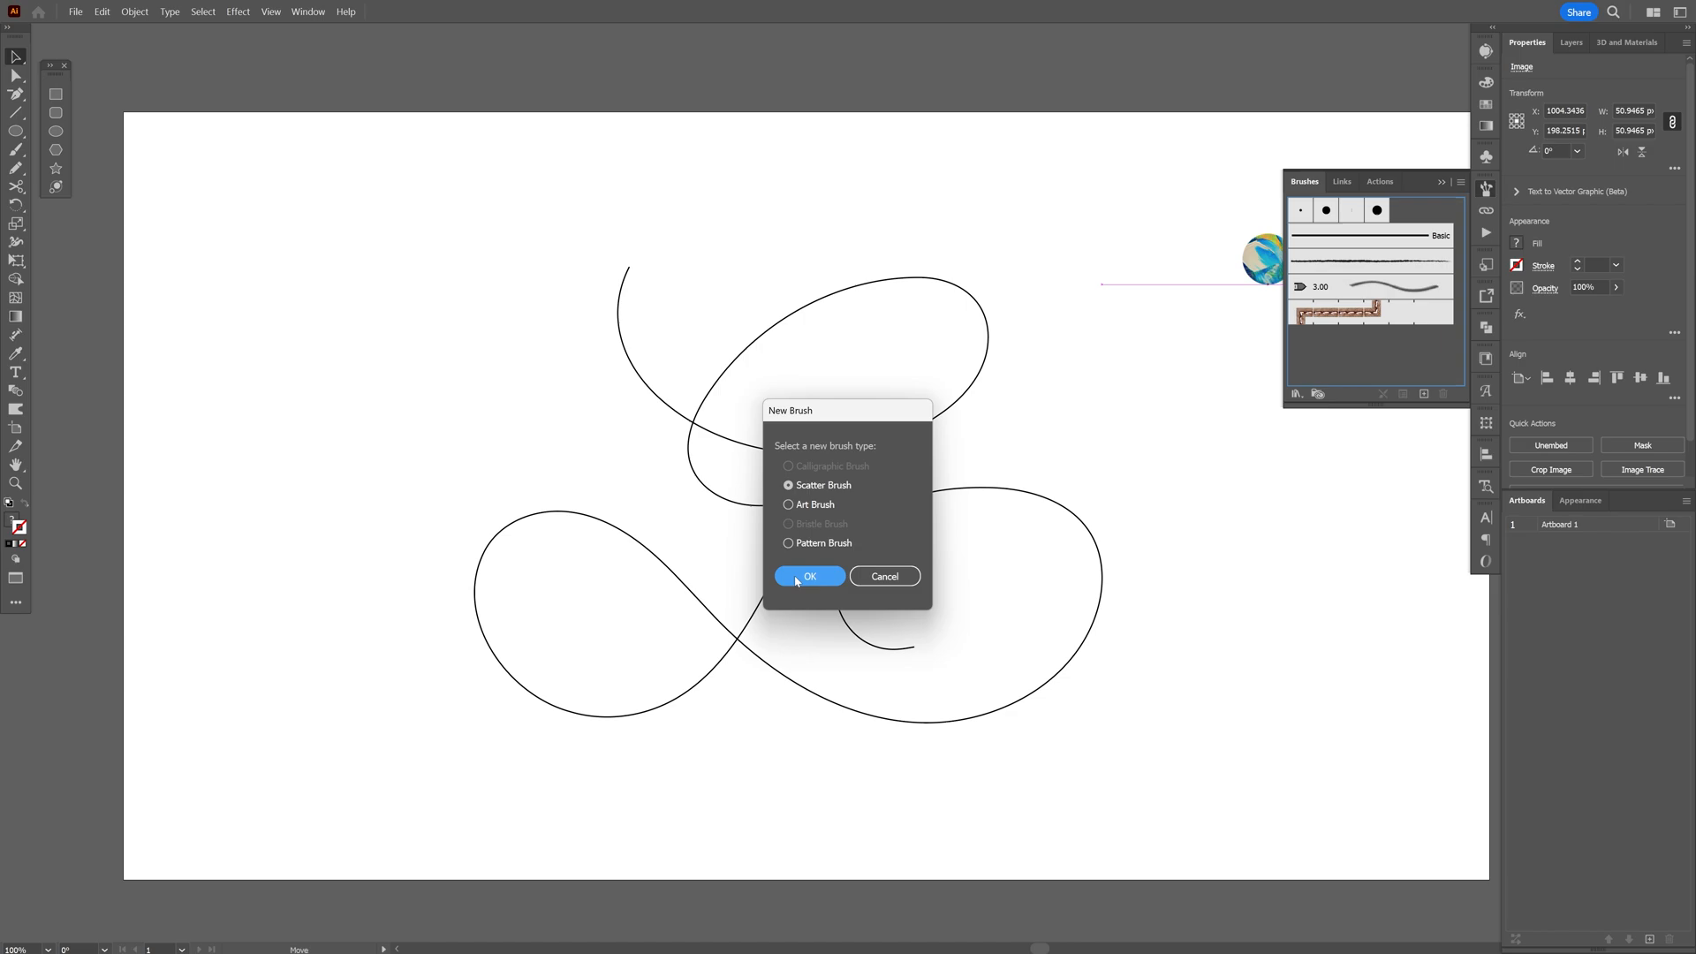
click(809, 575)
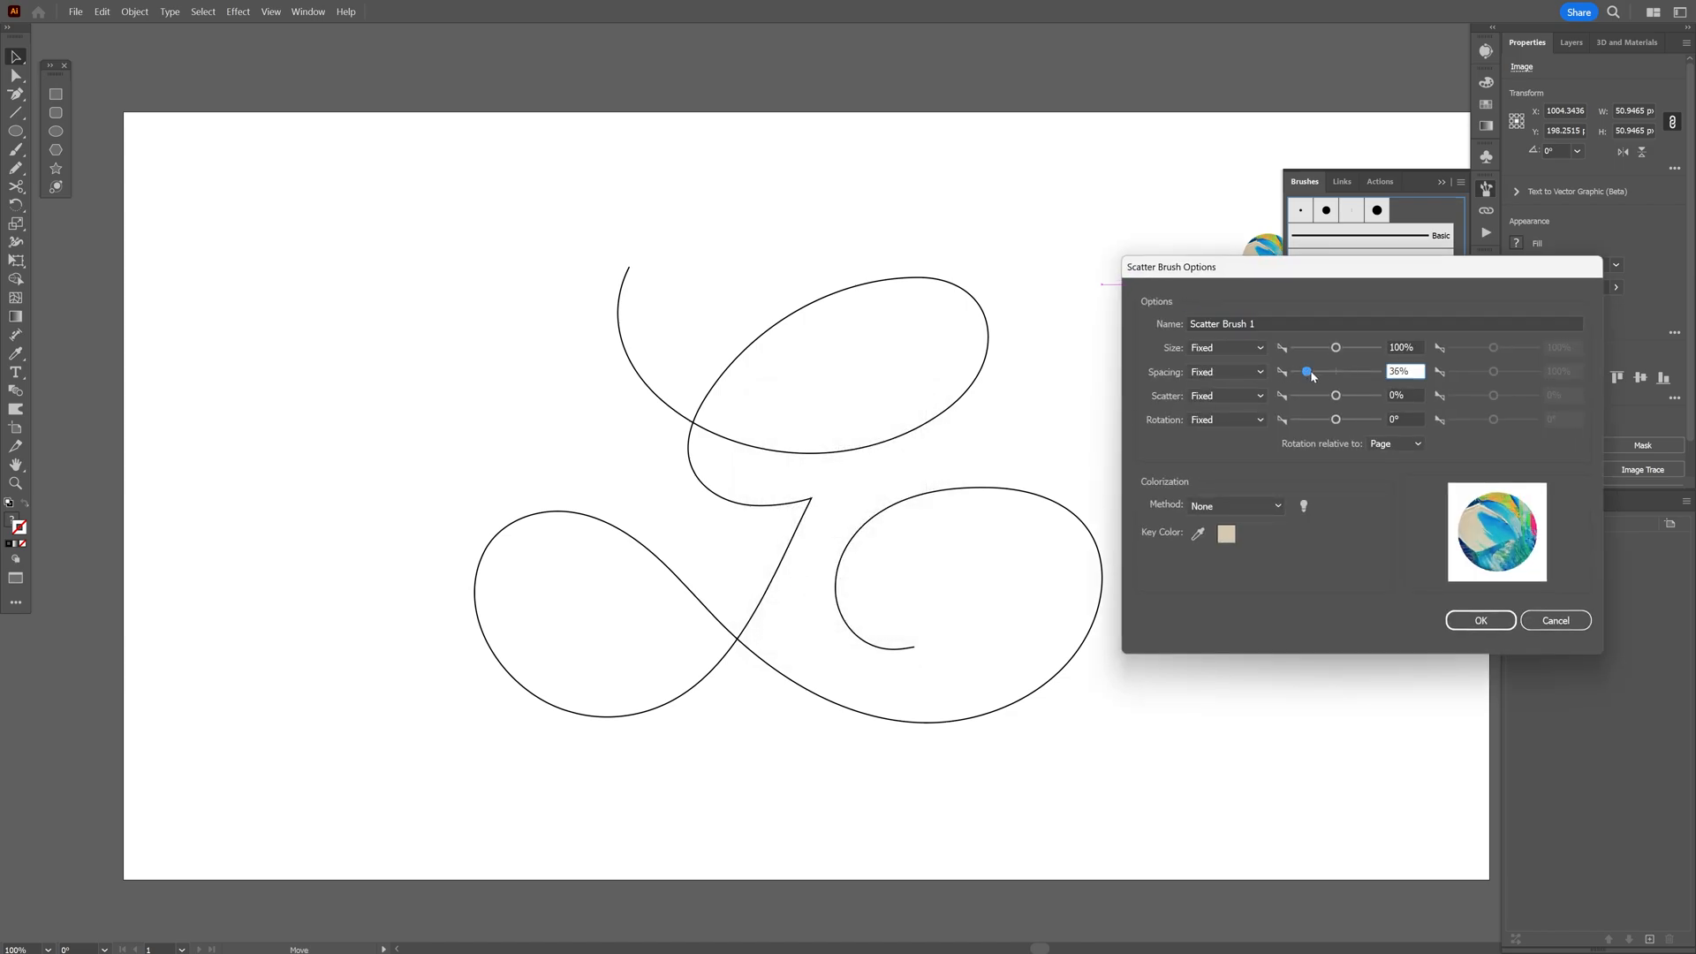
Lower the scatter brush spacing so the G becomes a chain of overlapping painted circles.
click(1479, 620)
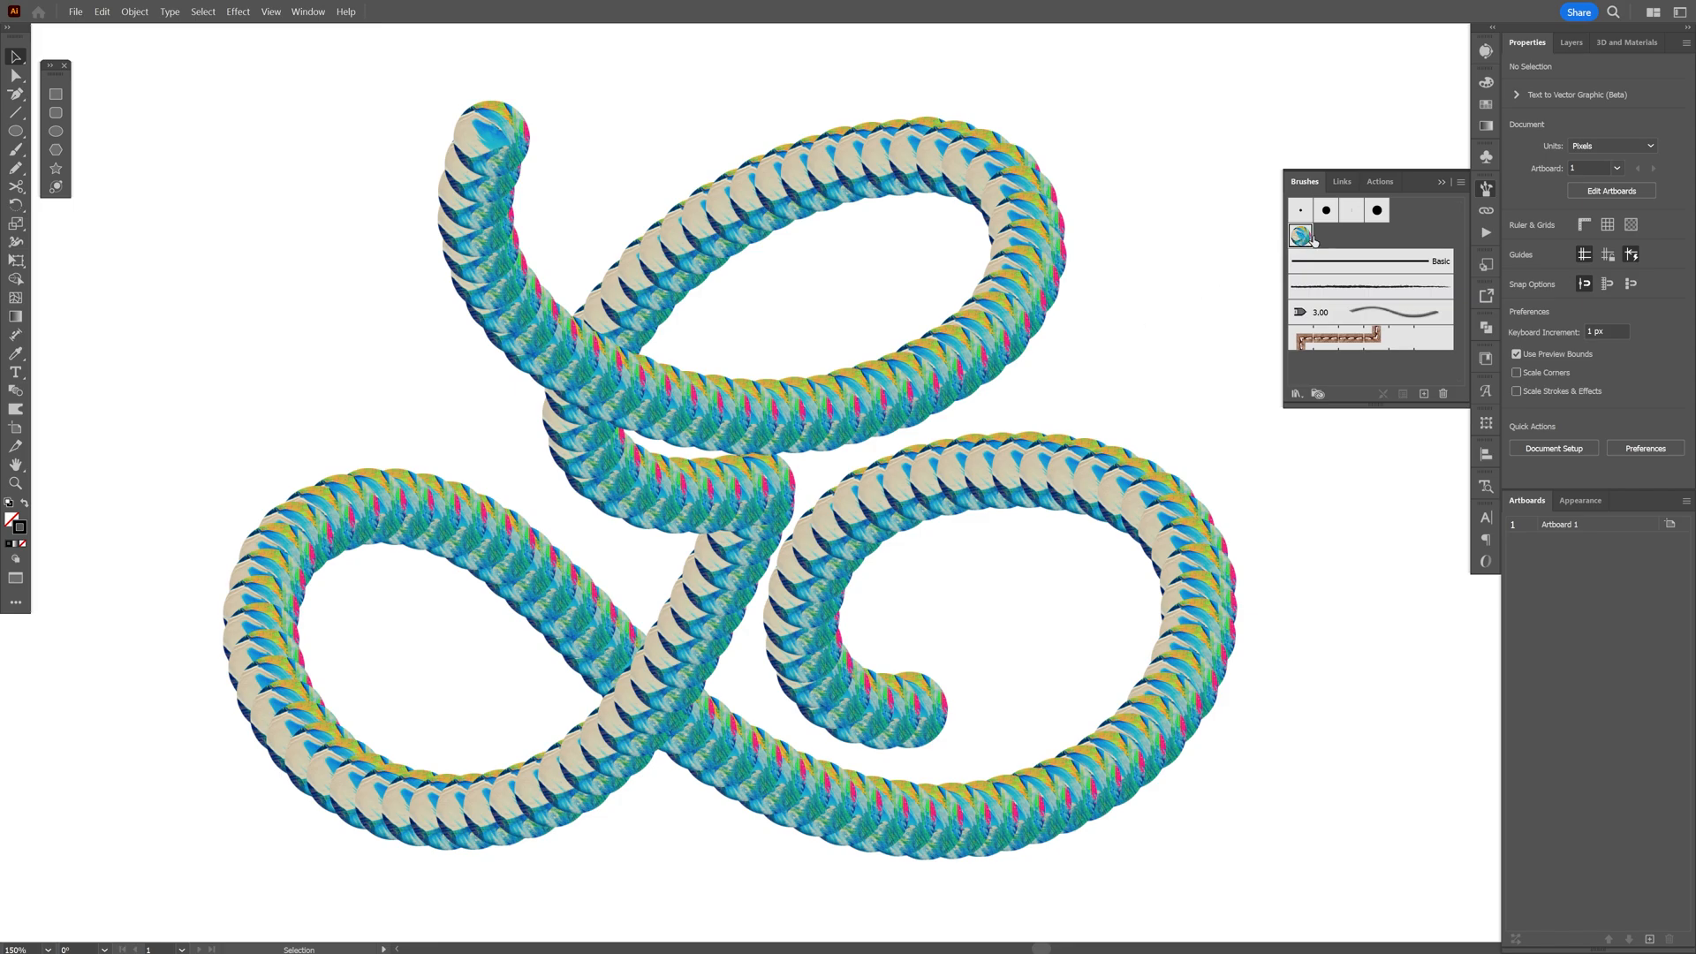
Set the brush to Size 210%, Spacing 1%, Rotation 23° and apply it to the G stroke.
double_click(1300, 235)
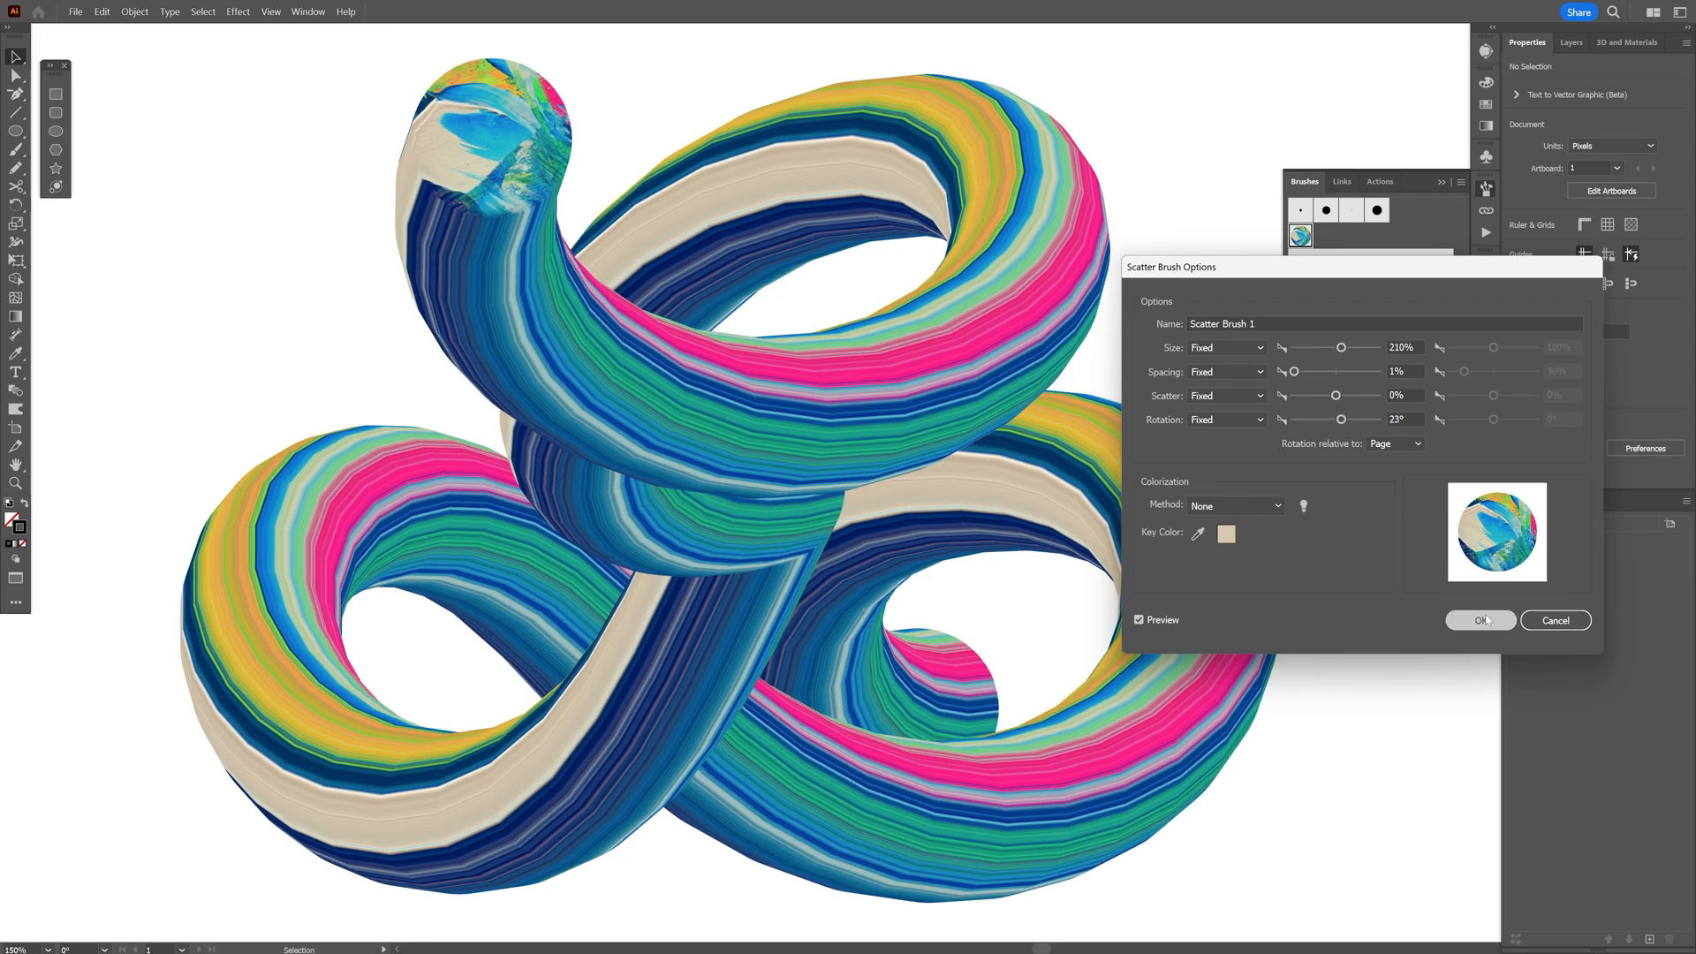
click(1481, 620)
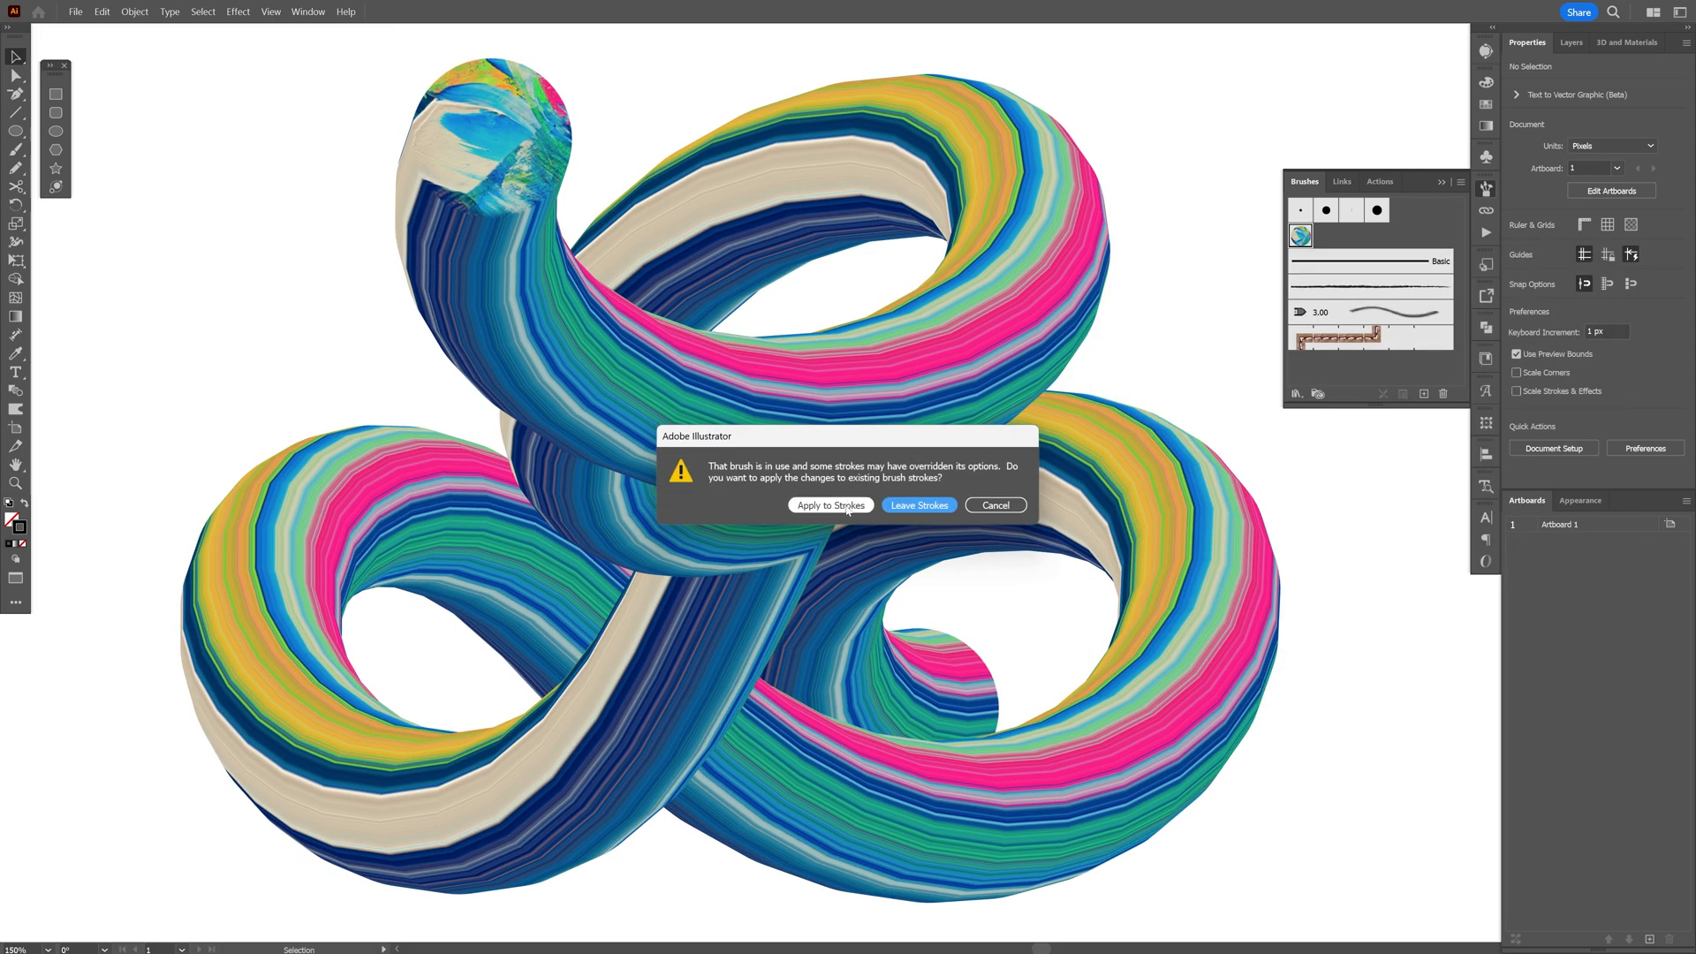
click(829, 505)
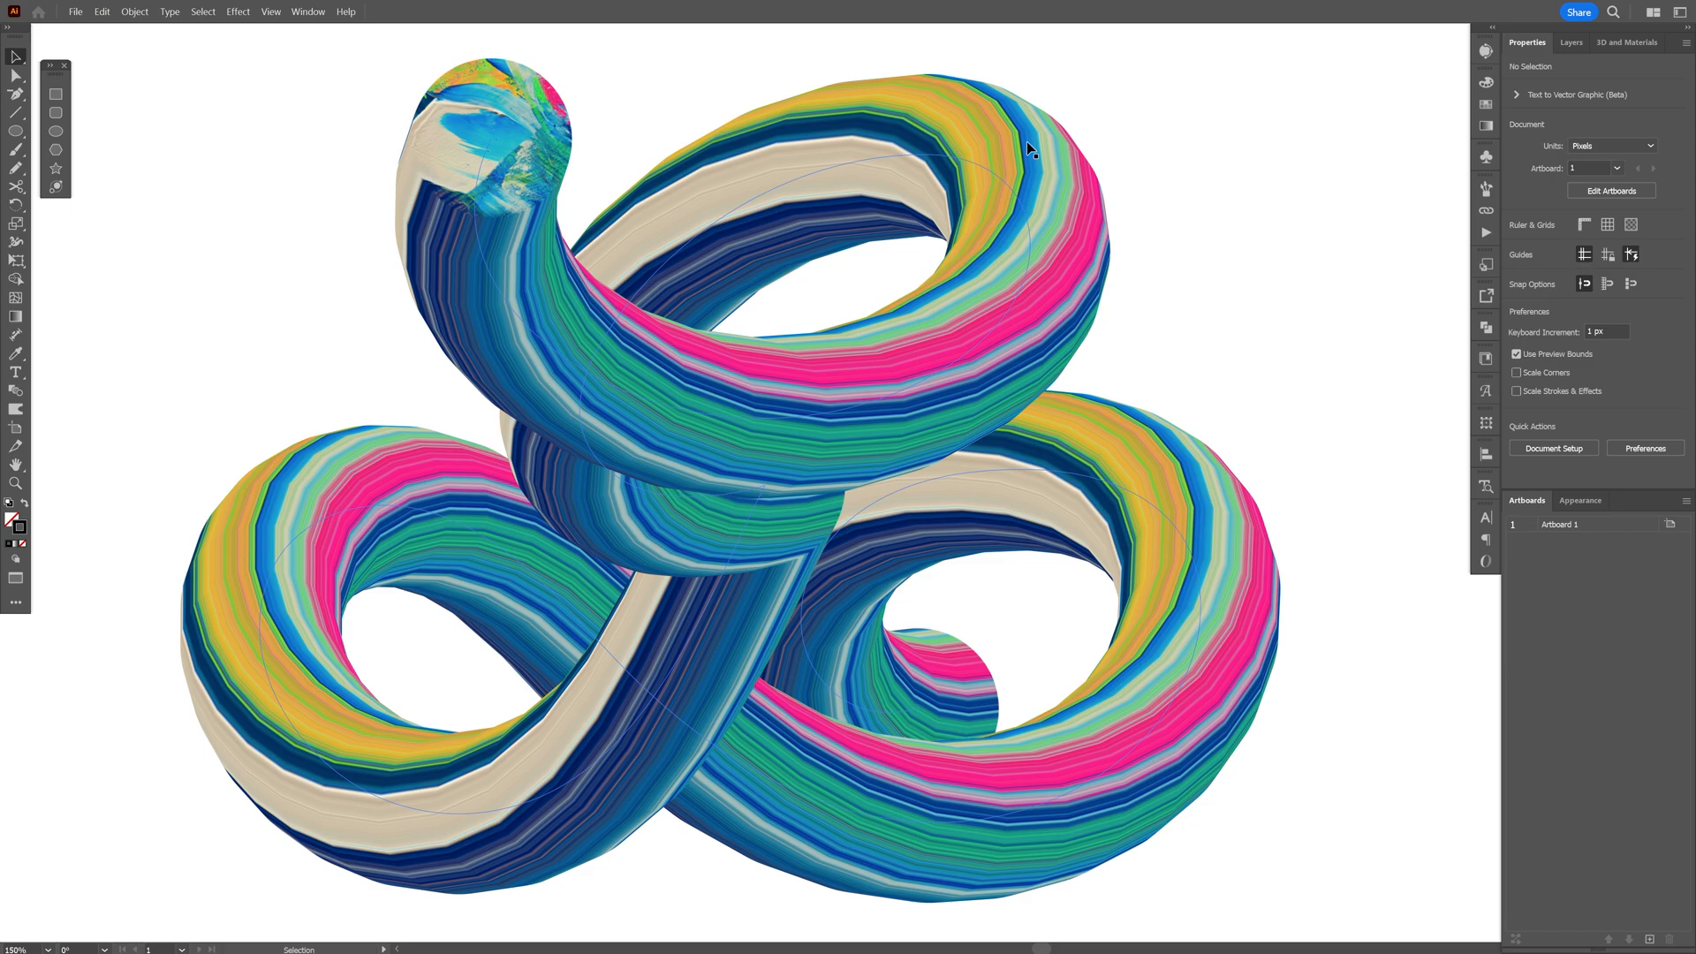
mouse_move(982, 301)
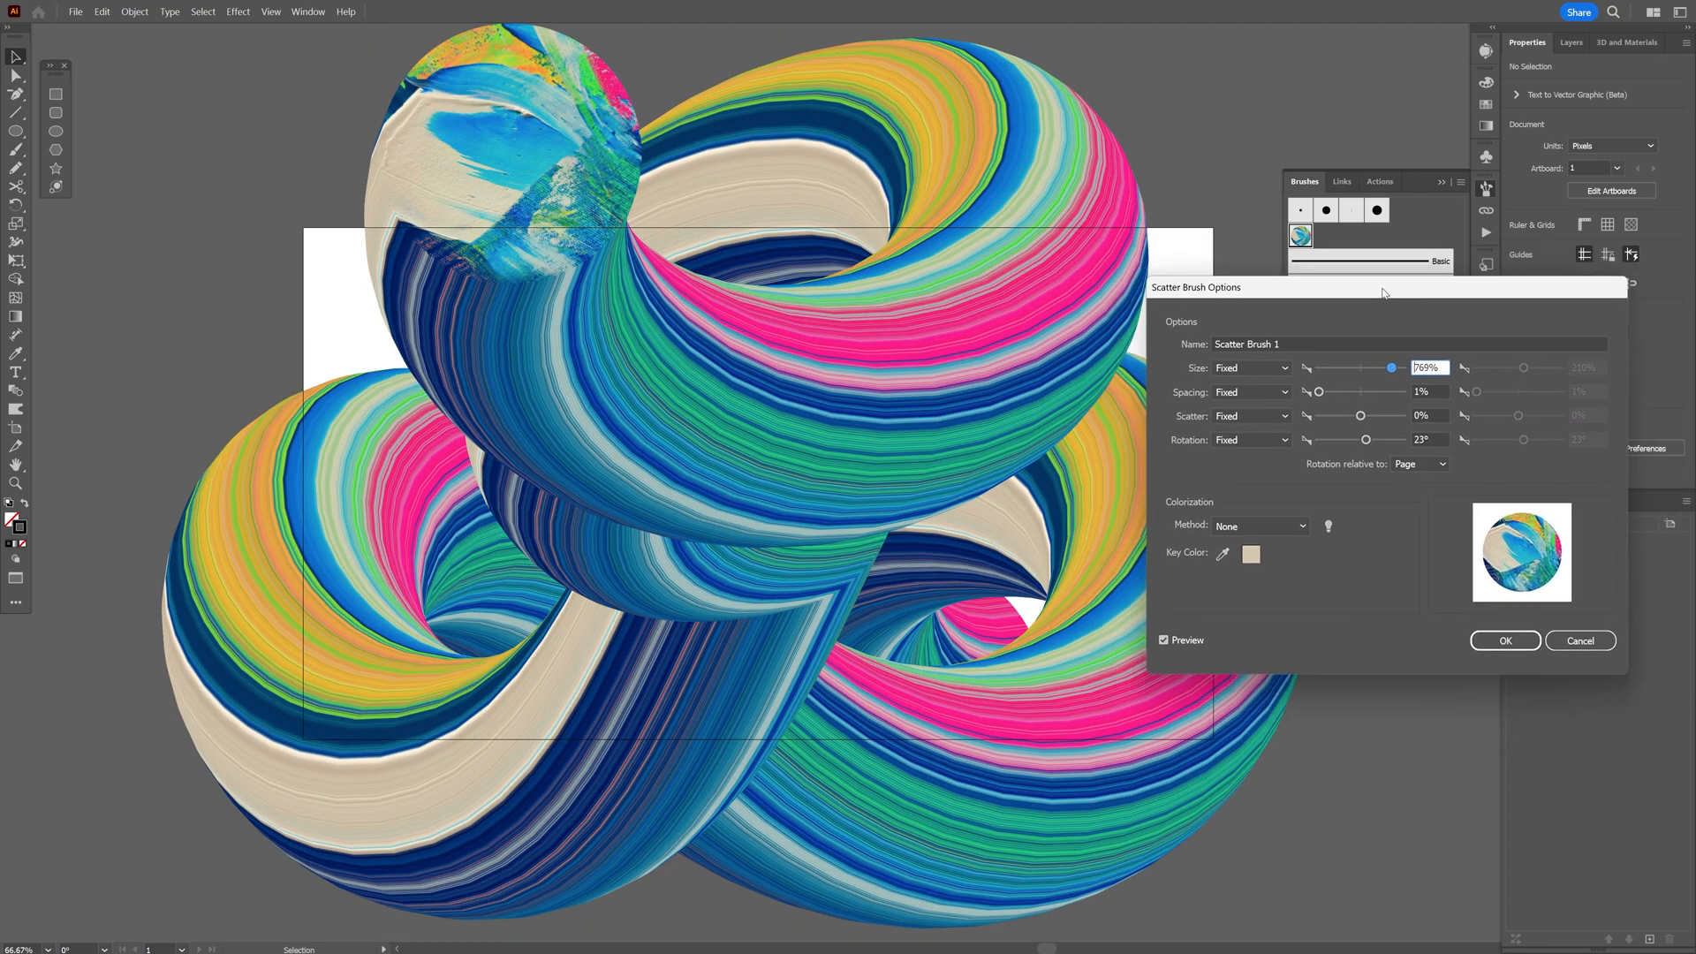
Raise the scatter brush size to 769% and apply it to the strokes.
click(1578, 641)
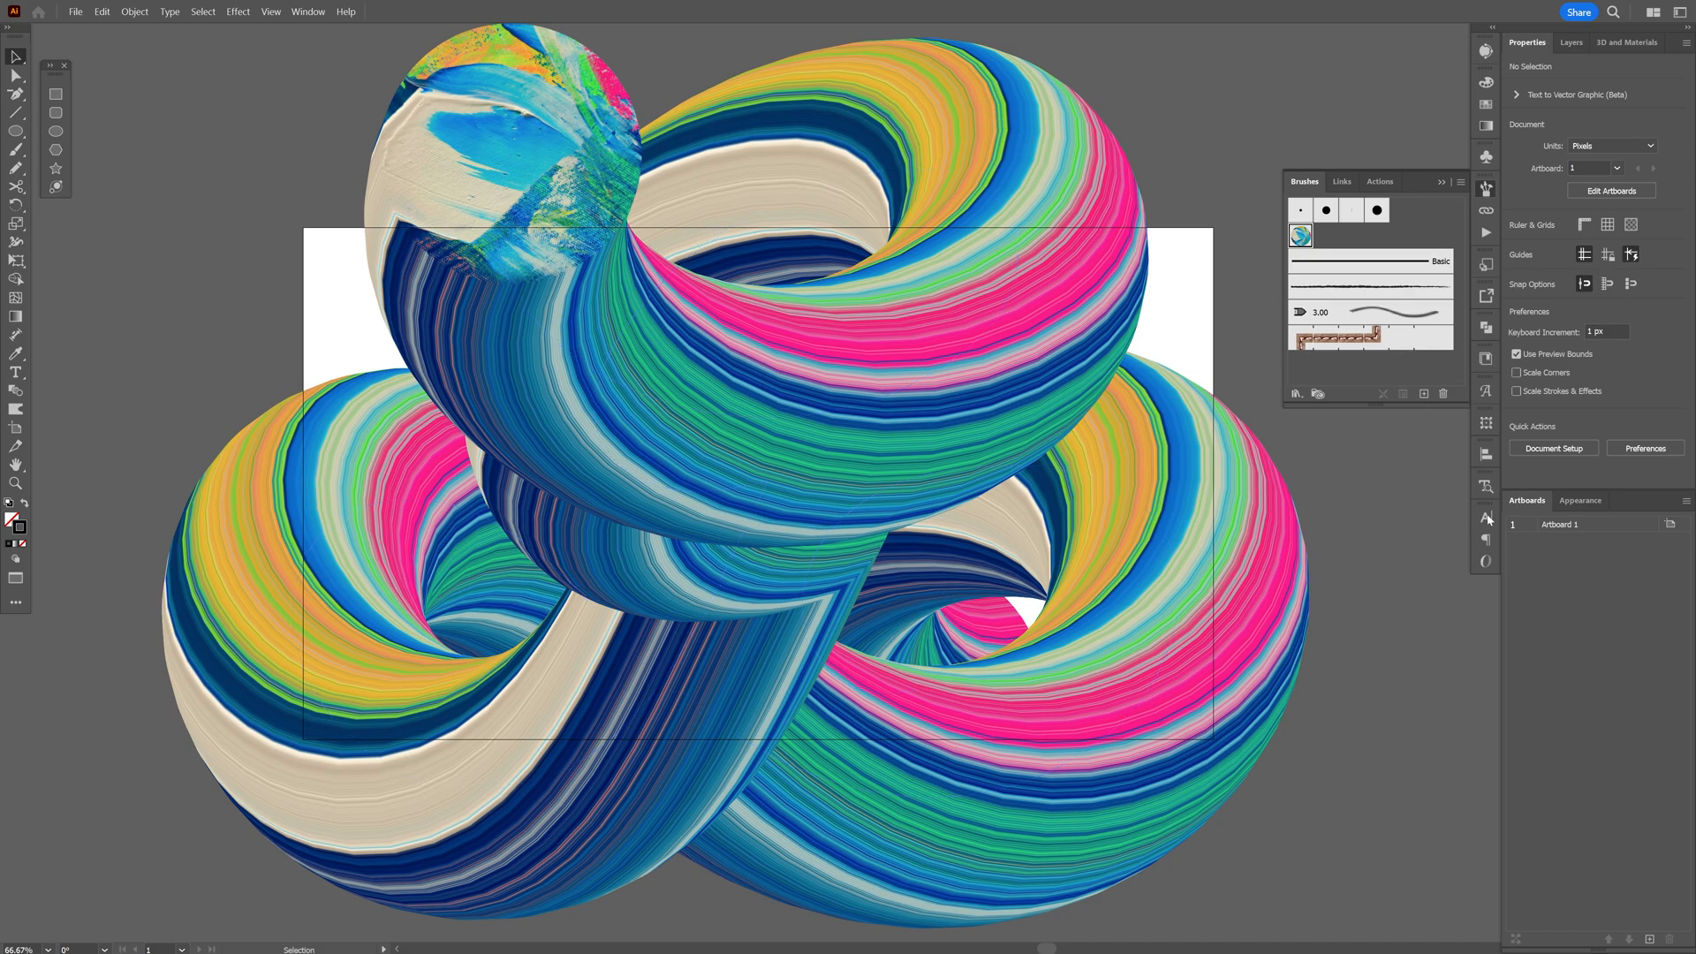